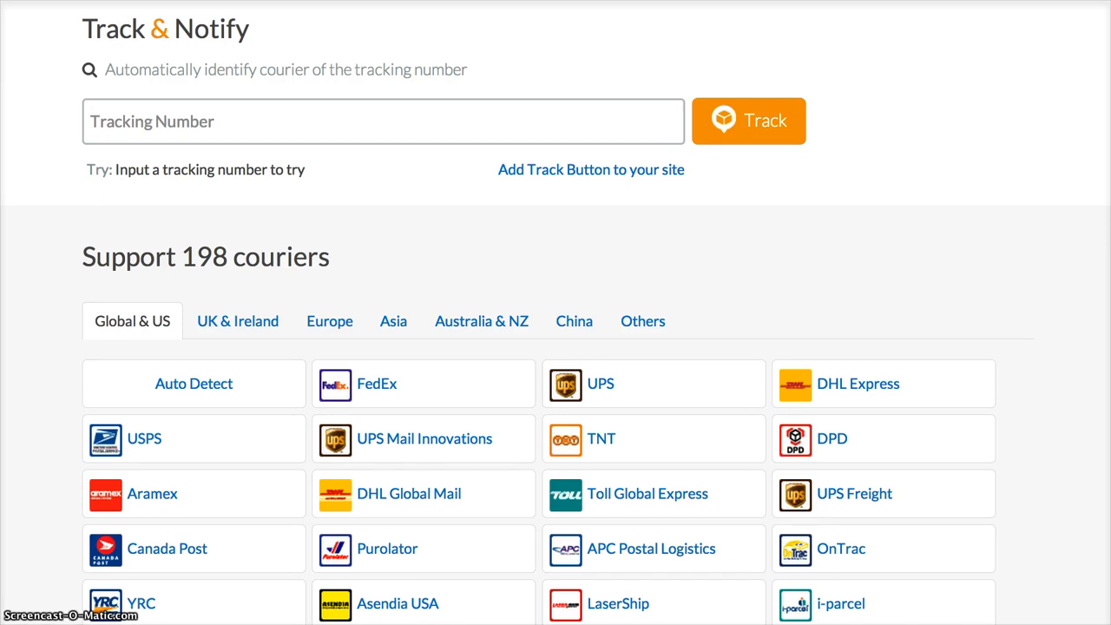
mouse_move(200, 156)
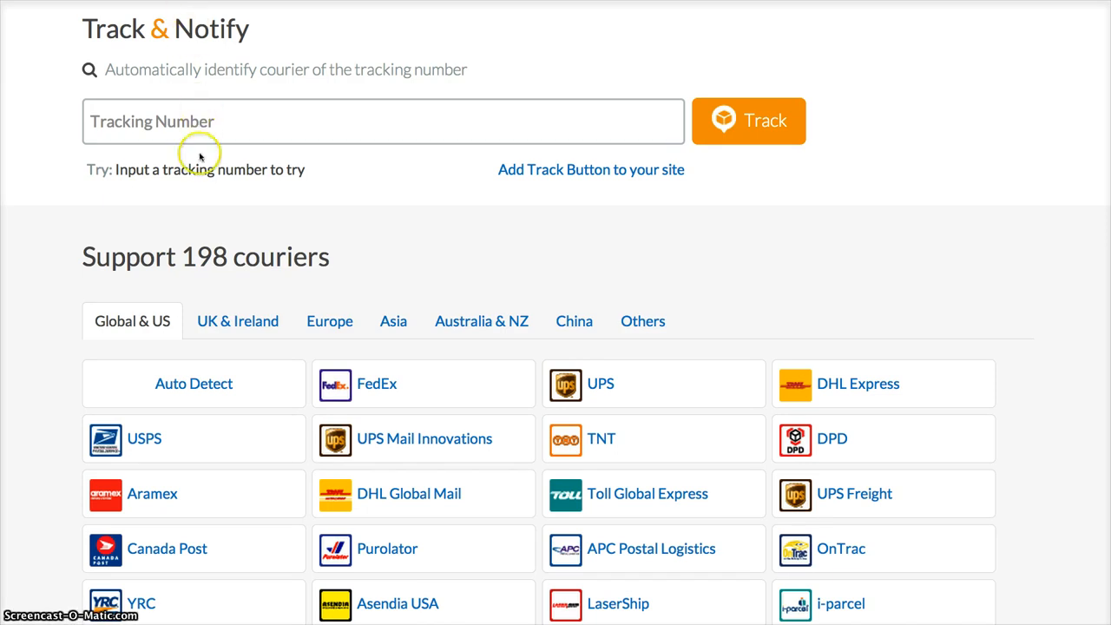
mouse_move(200, 156)
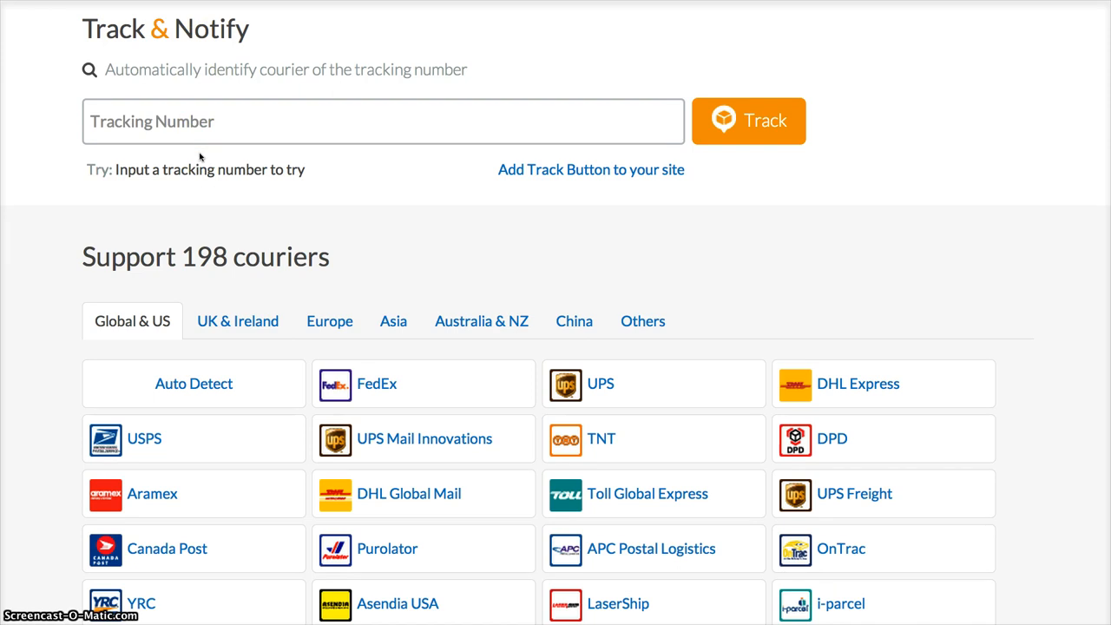
Open the empty API Apps & Integrations page under Tools > Apps & Addons in AmeriCommerce
scroll(down, 3)
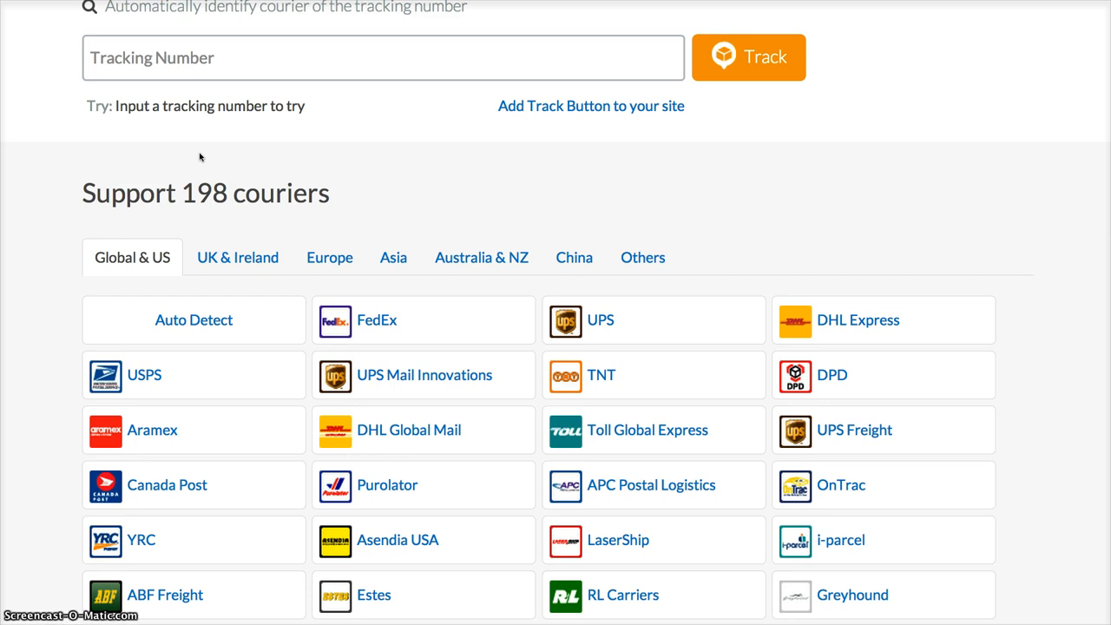
scroll(up, 3)
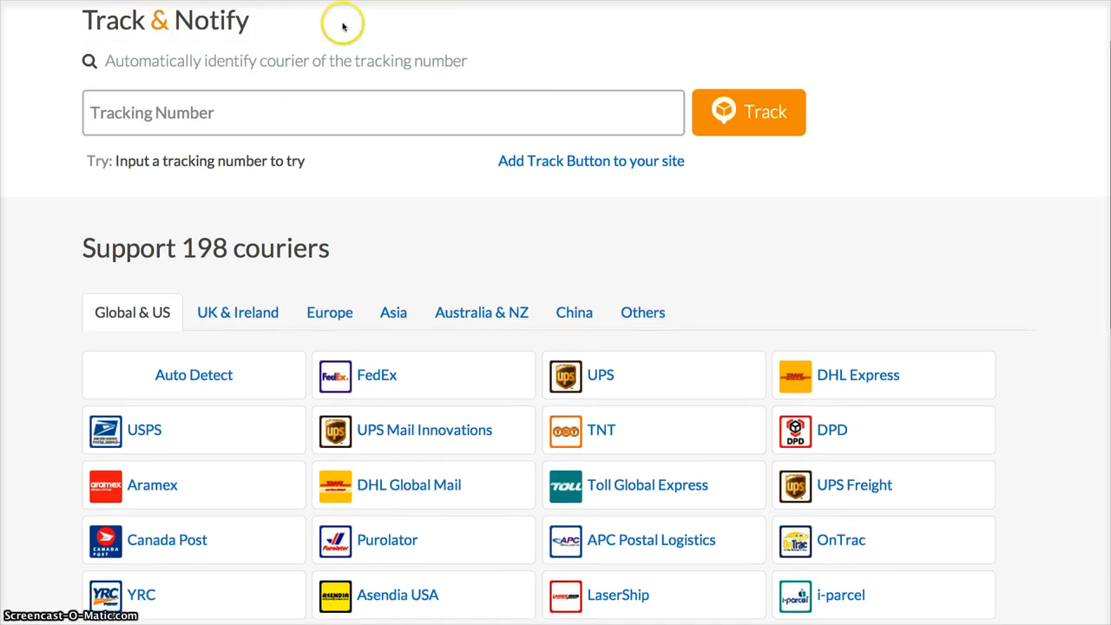
mouse_move(342, 23)
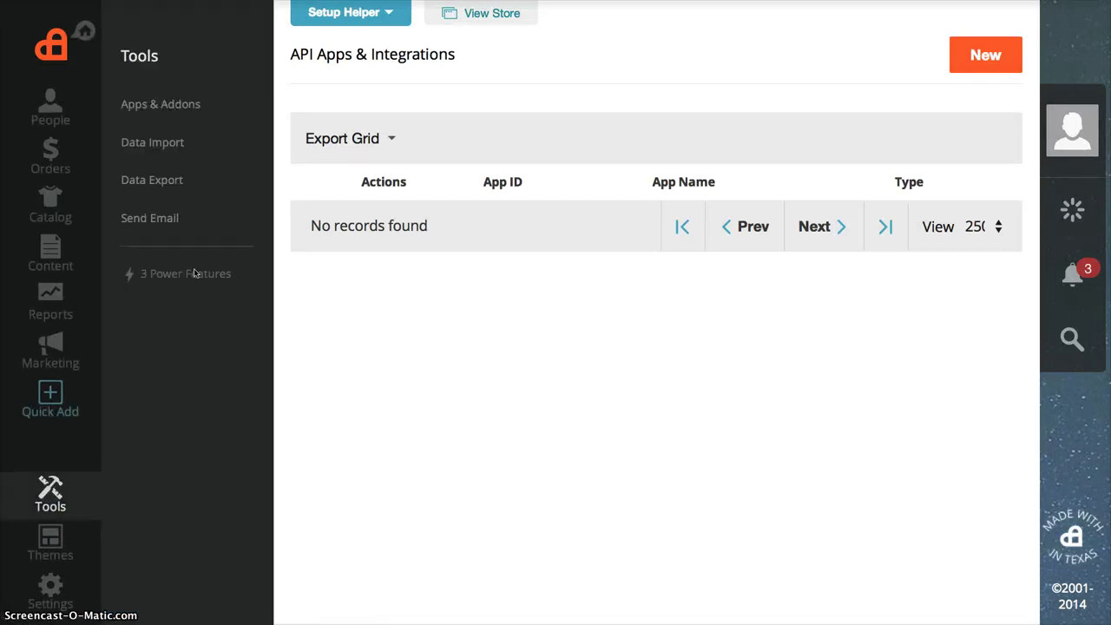
click(160, 103)
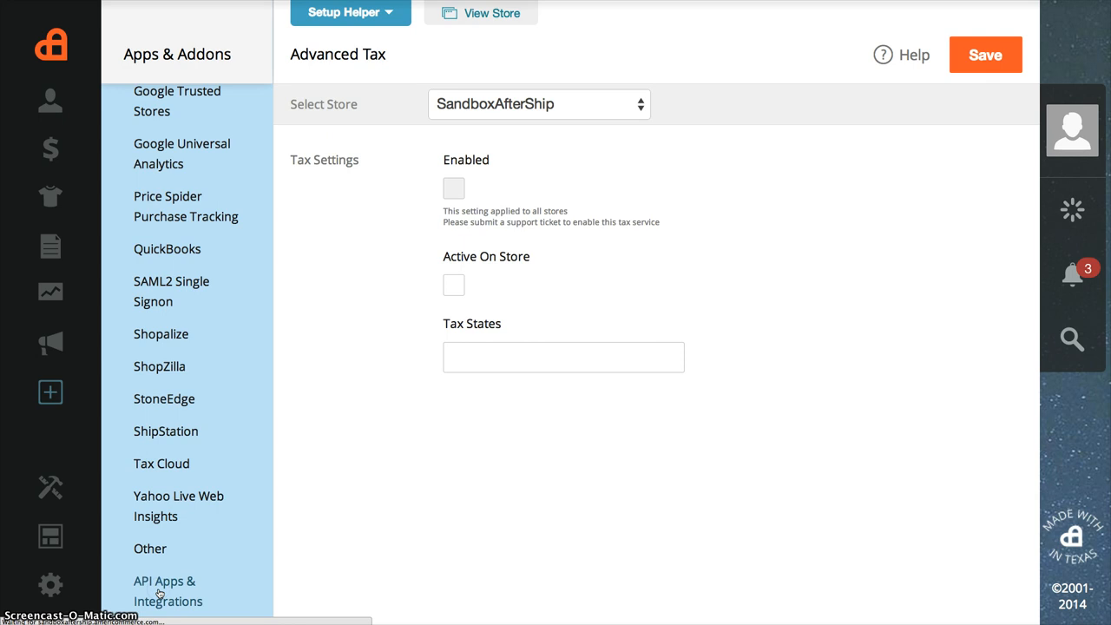
click(168, 591)
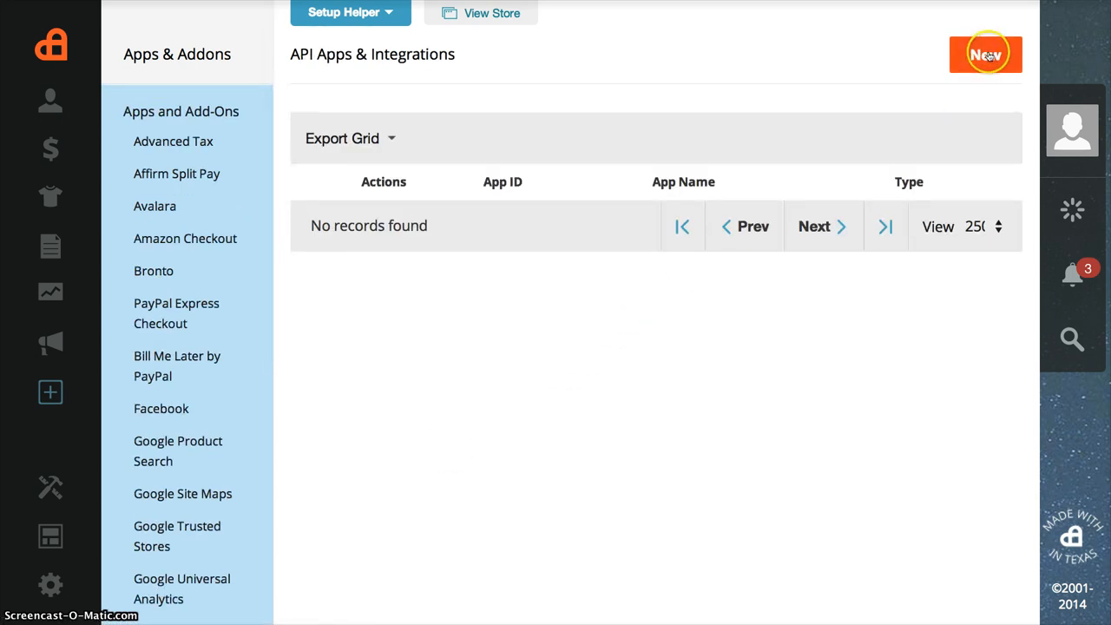
Create a new API app 'AfterShip' described as 'Shipment Tracking App' and continue
click(985, 53)
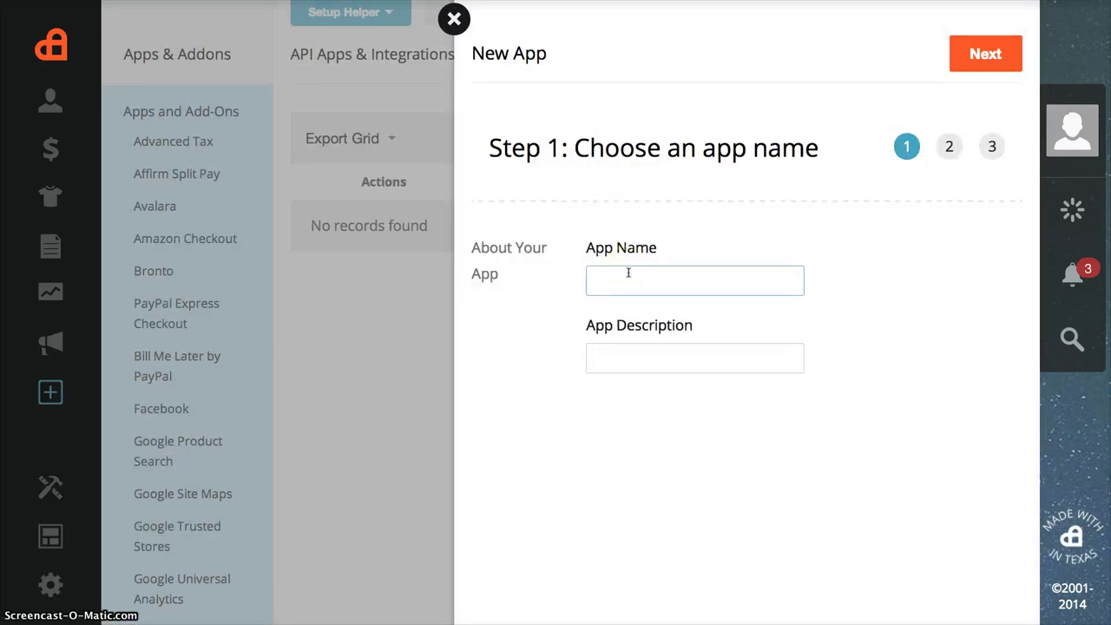
text(AfterShip)
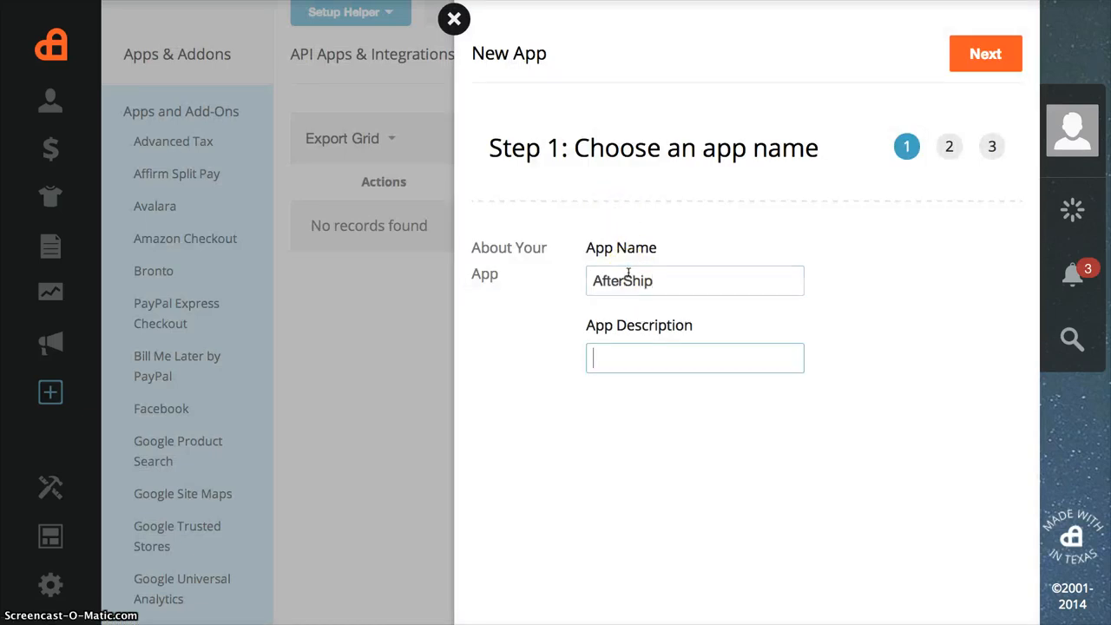
text(Shipmen)
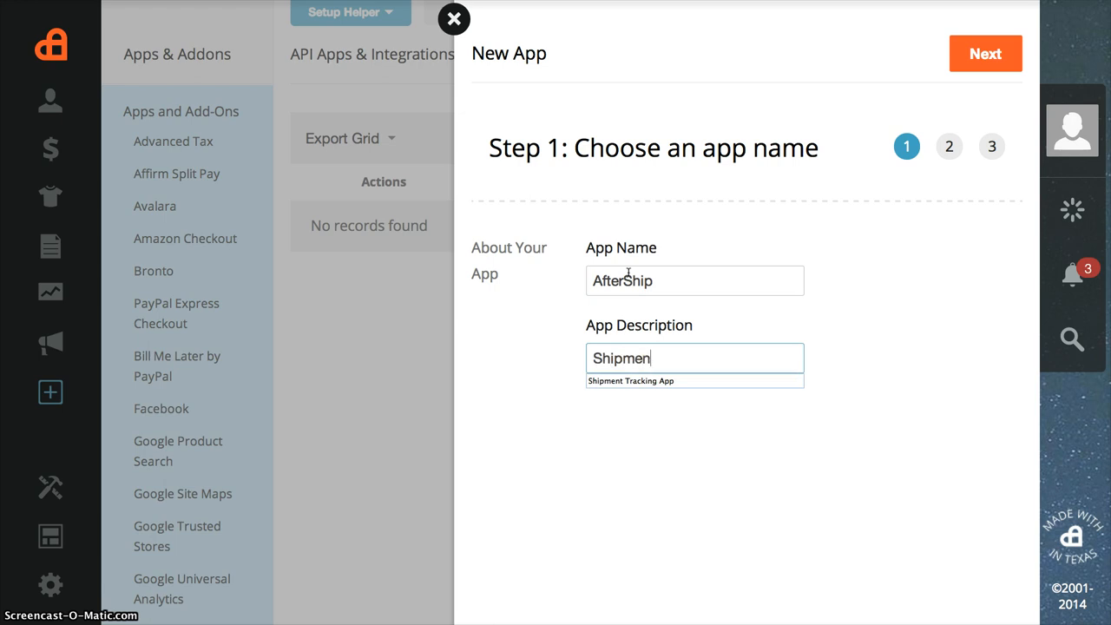
click(630, 380)
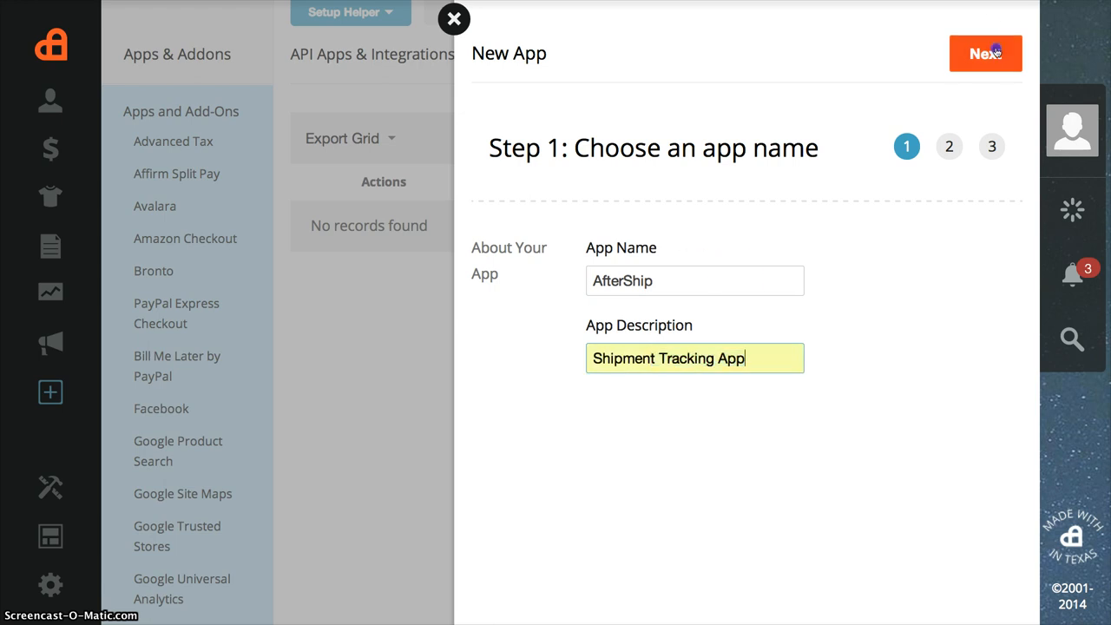
click(985, 53)
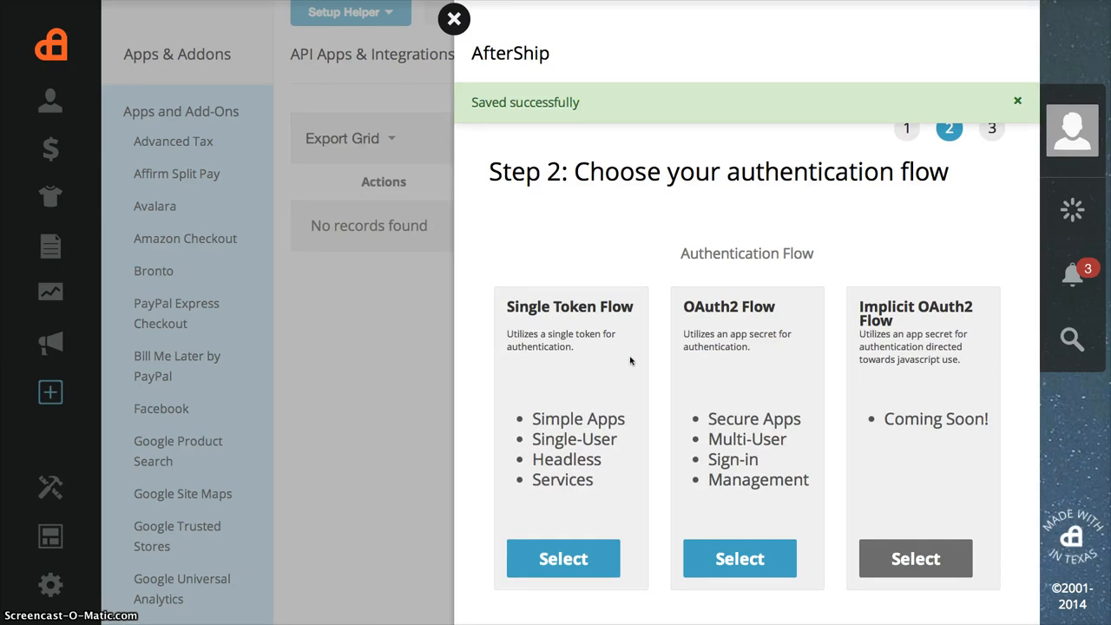
mouse_move(595, 328)
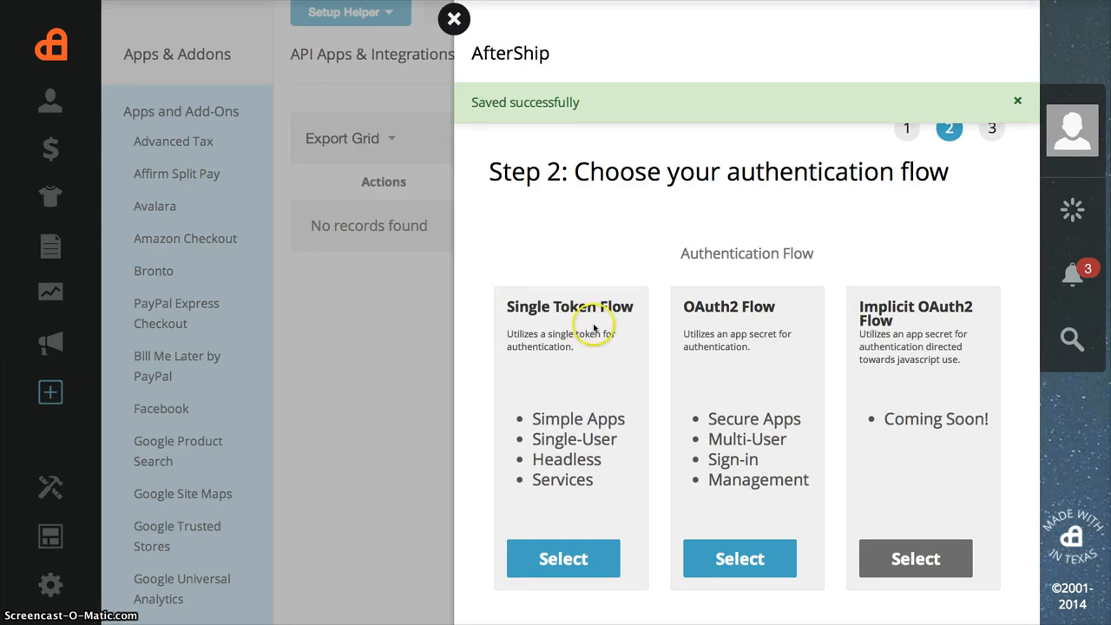
Choose Single Token Flow and grant 'View customer, user, or profile data' and 'View order data'
click(564, 558)
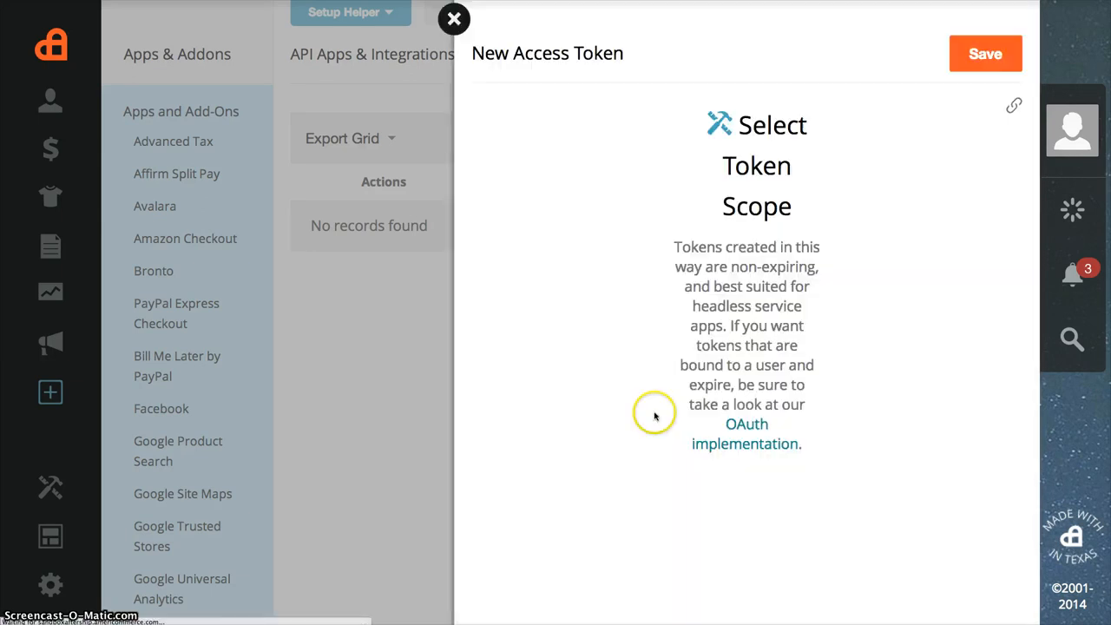
scroll(down, 3)
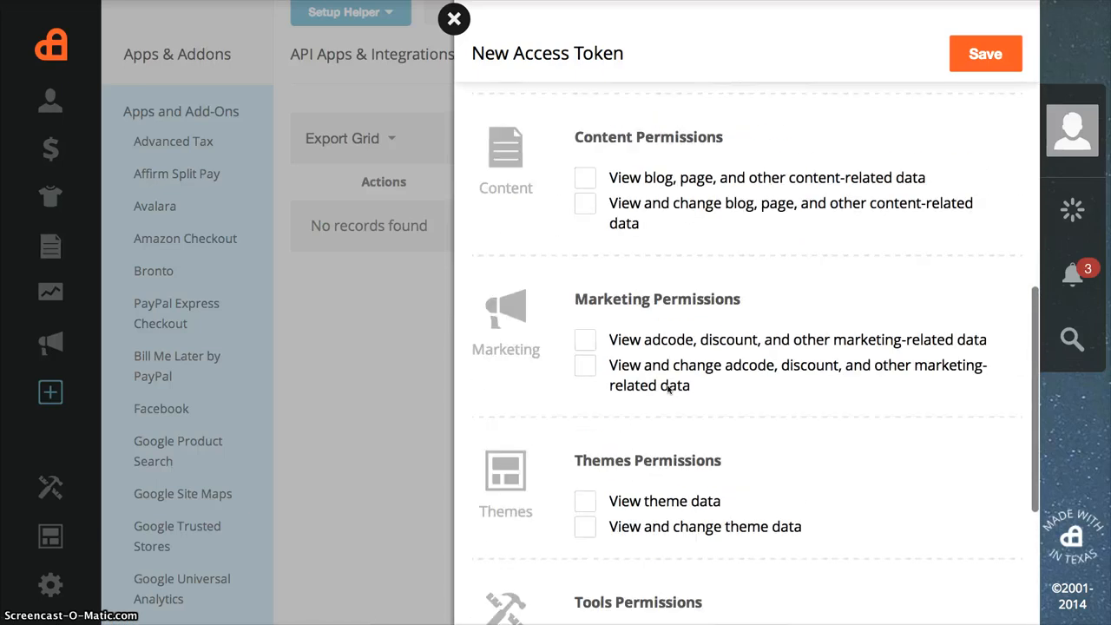
scroll(up, 3)
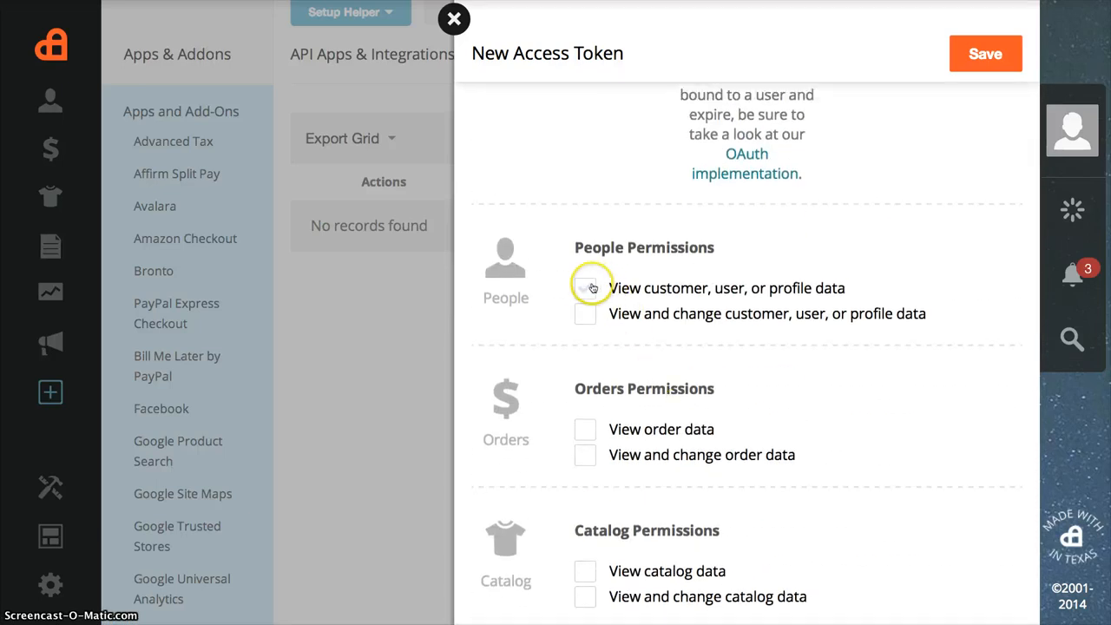
click(585, 288)
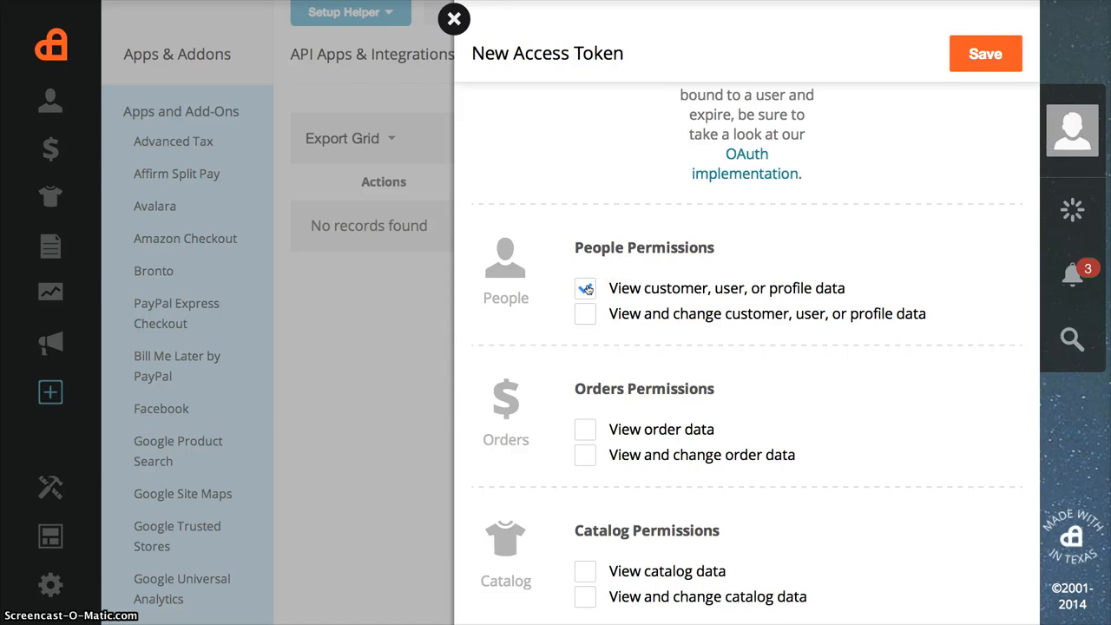
click(585, 288)
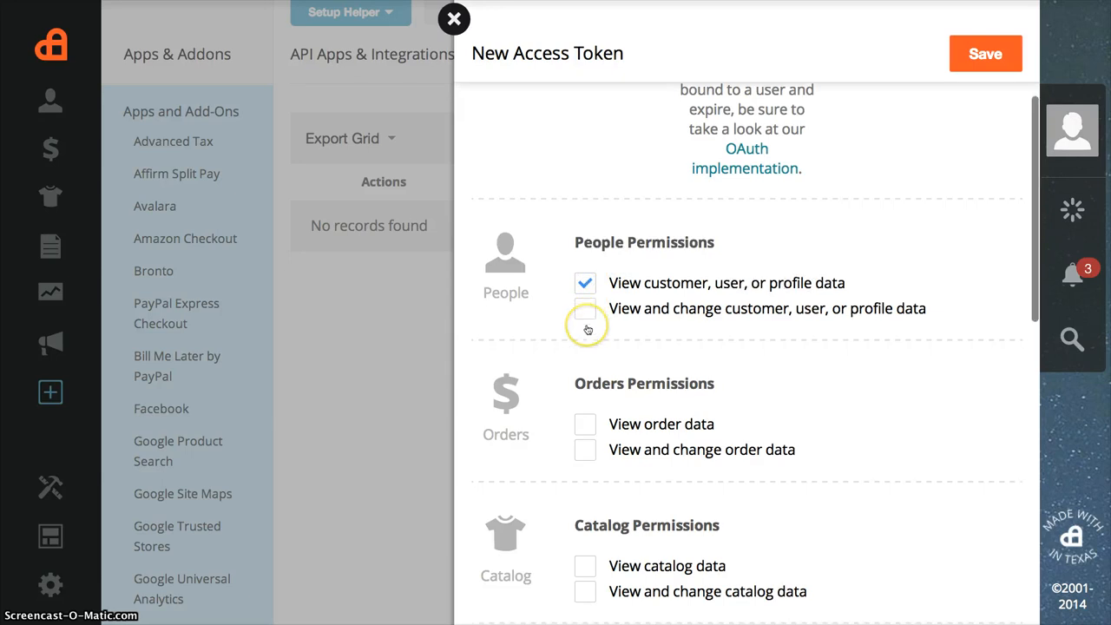
scroll(down, 3)
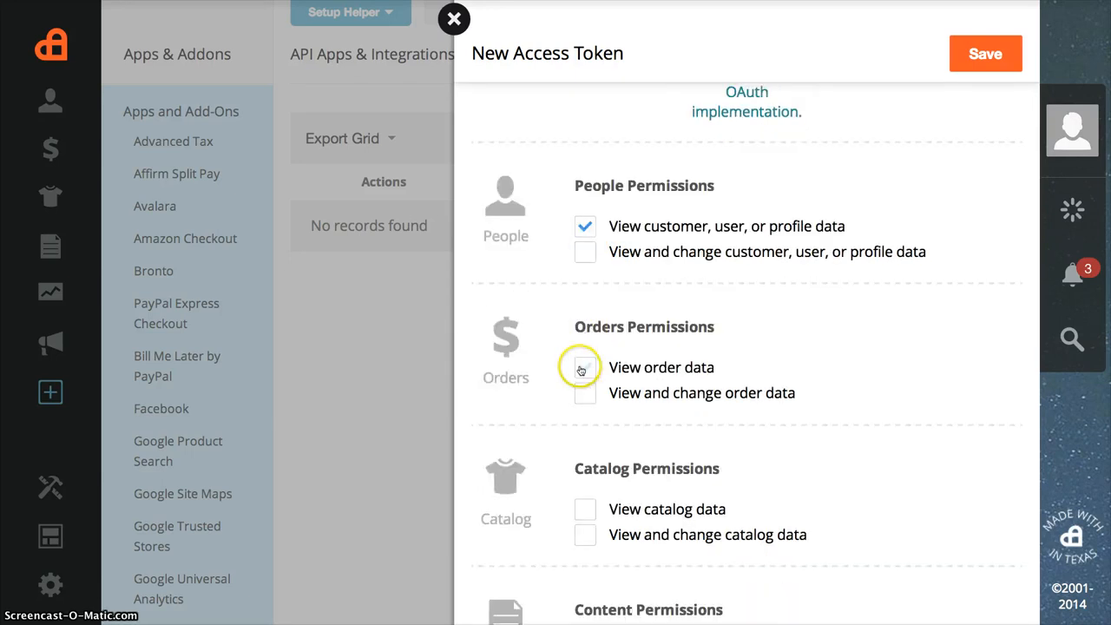
click(584, 366)
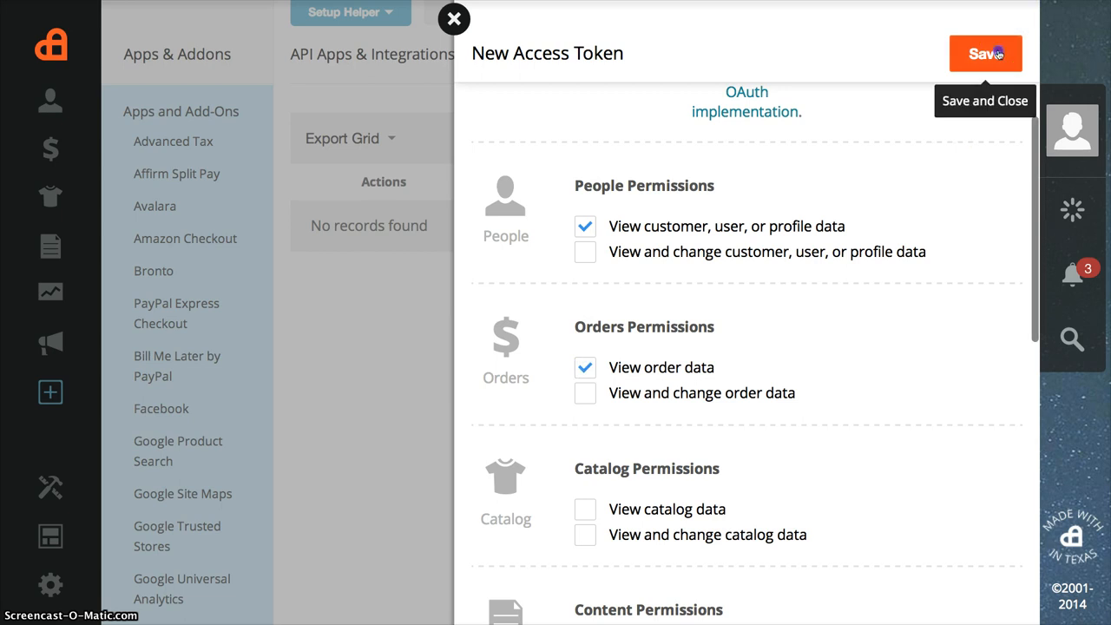
Save the token permissions and close setup, leaving AfterShip in the API apps list
click(986, 53)
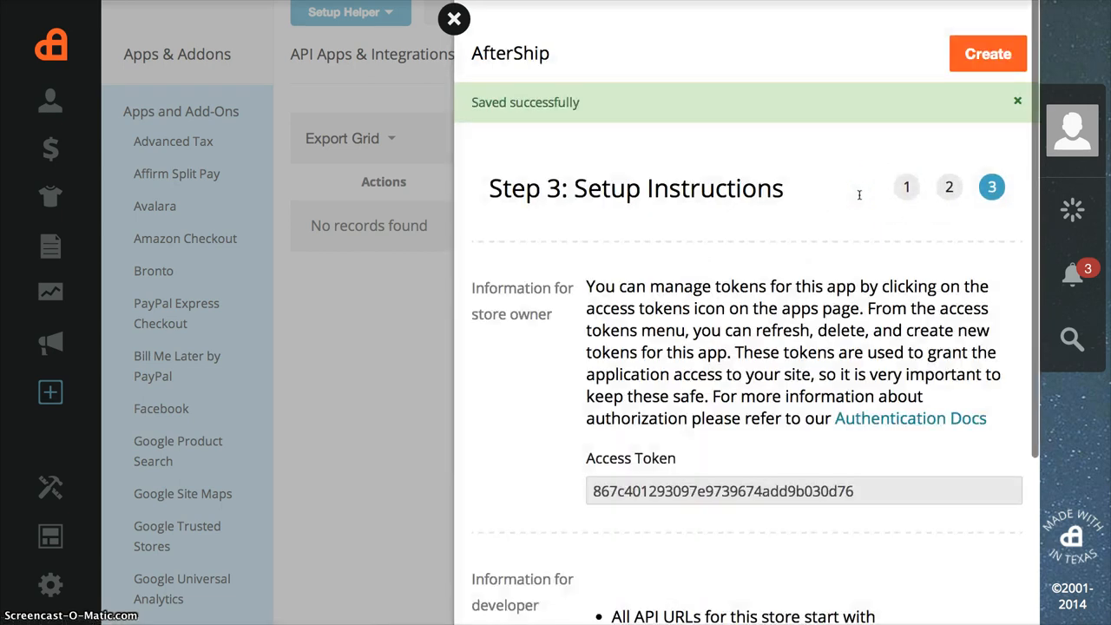
scroll(down, 3)
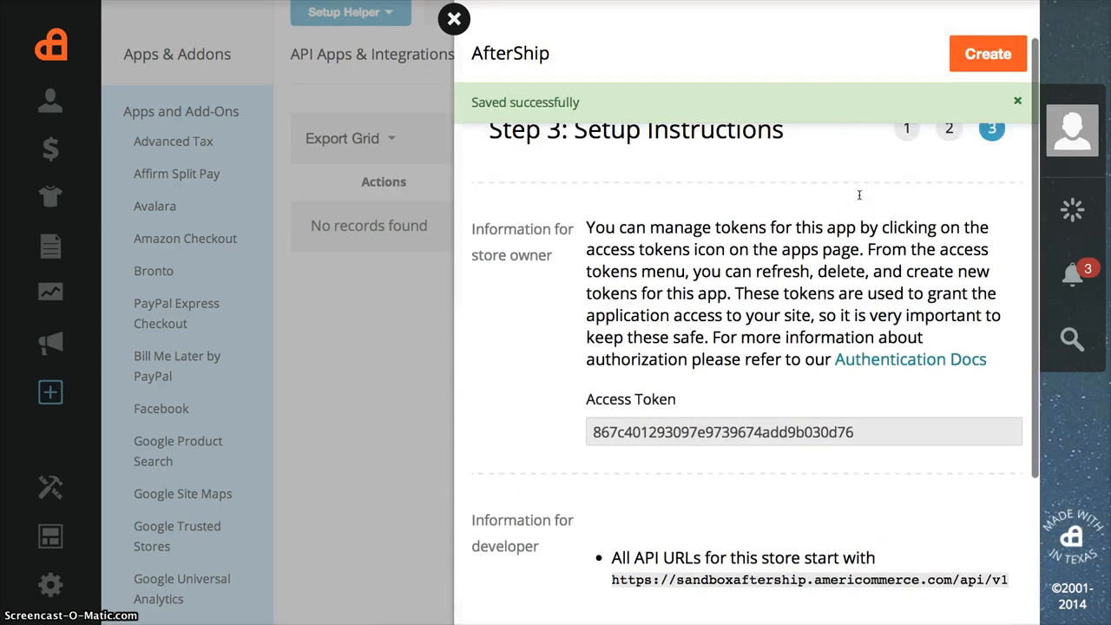
mouse_move(836, 428)
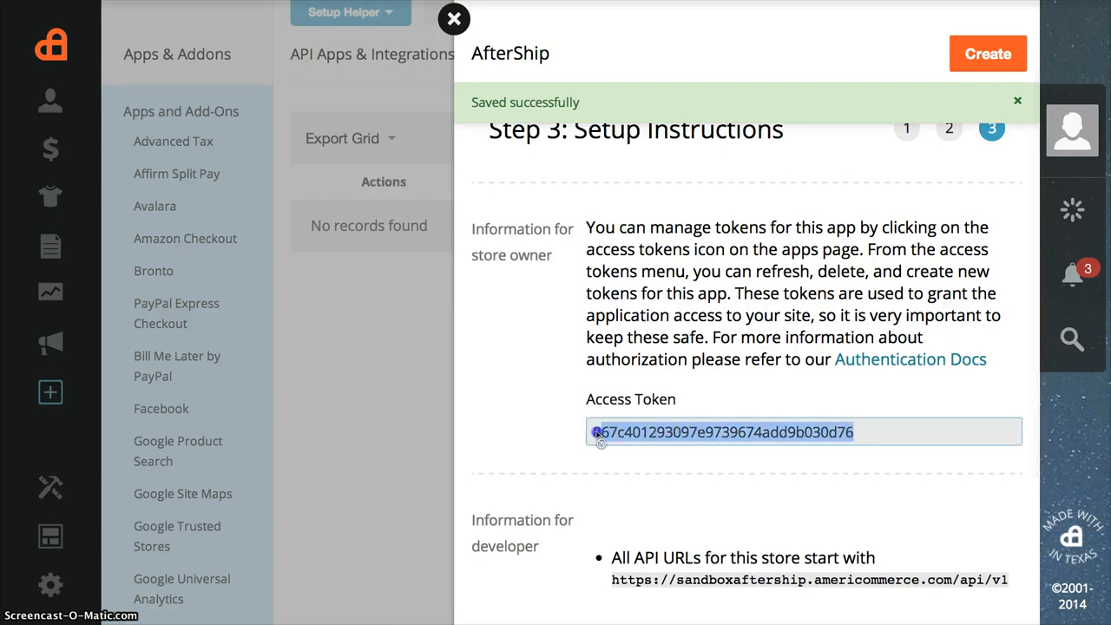
scroll(up, 3)
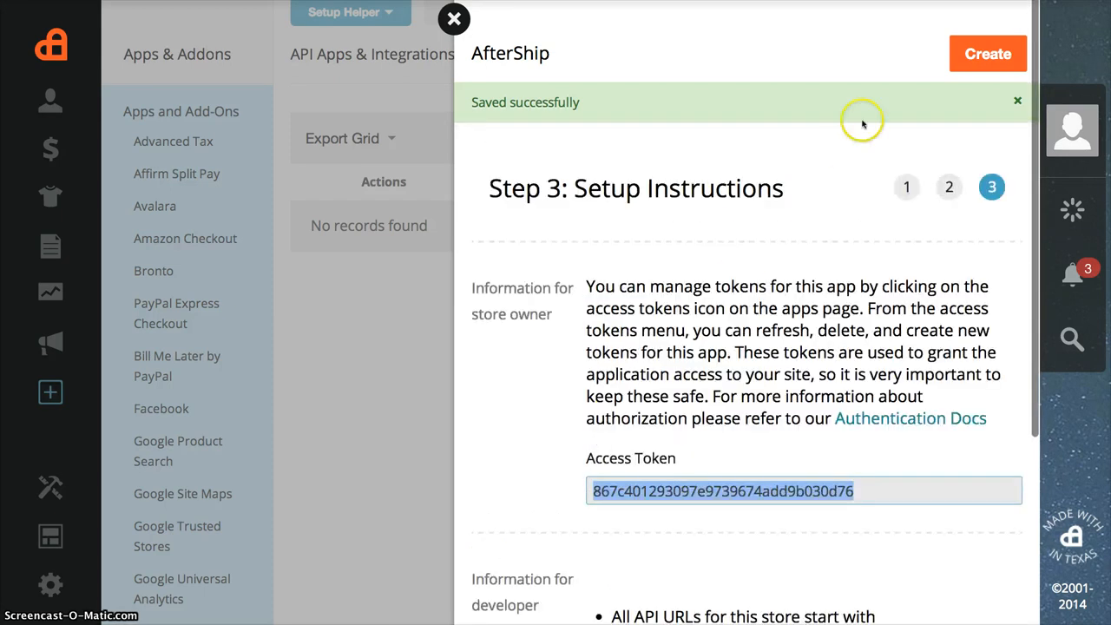
click(453, 19)
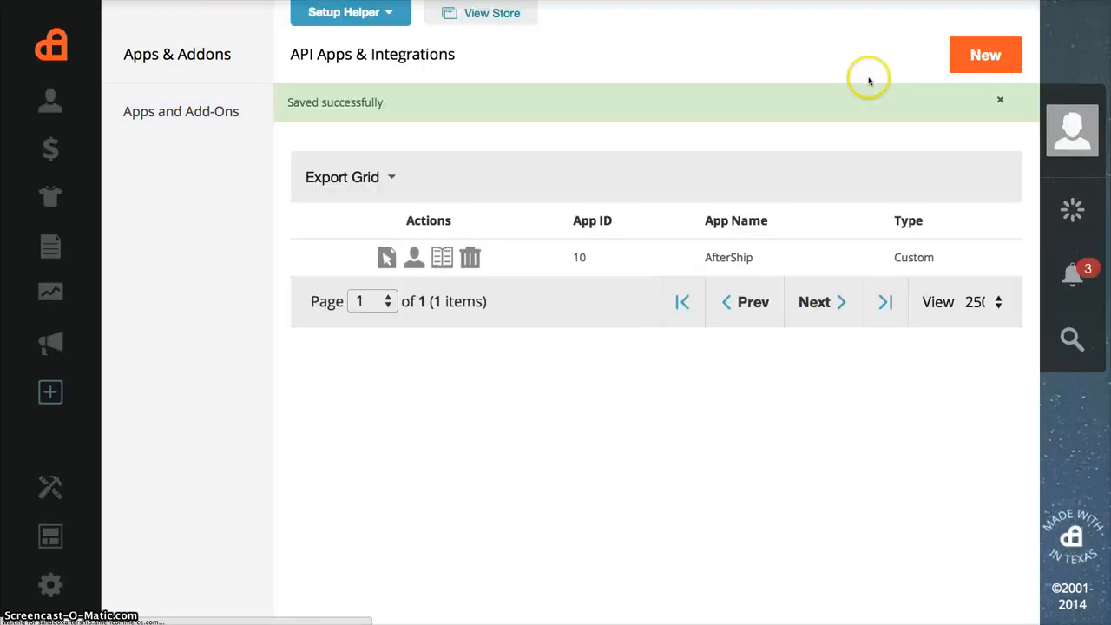
mouse_move(842, 82)
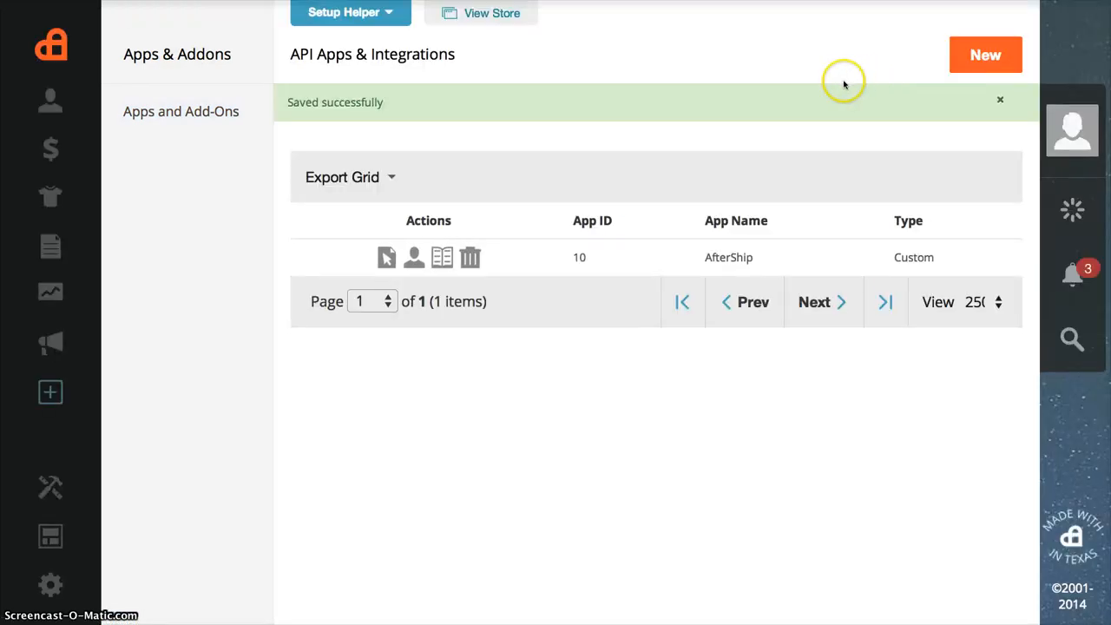
mouse_move(510, 183)
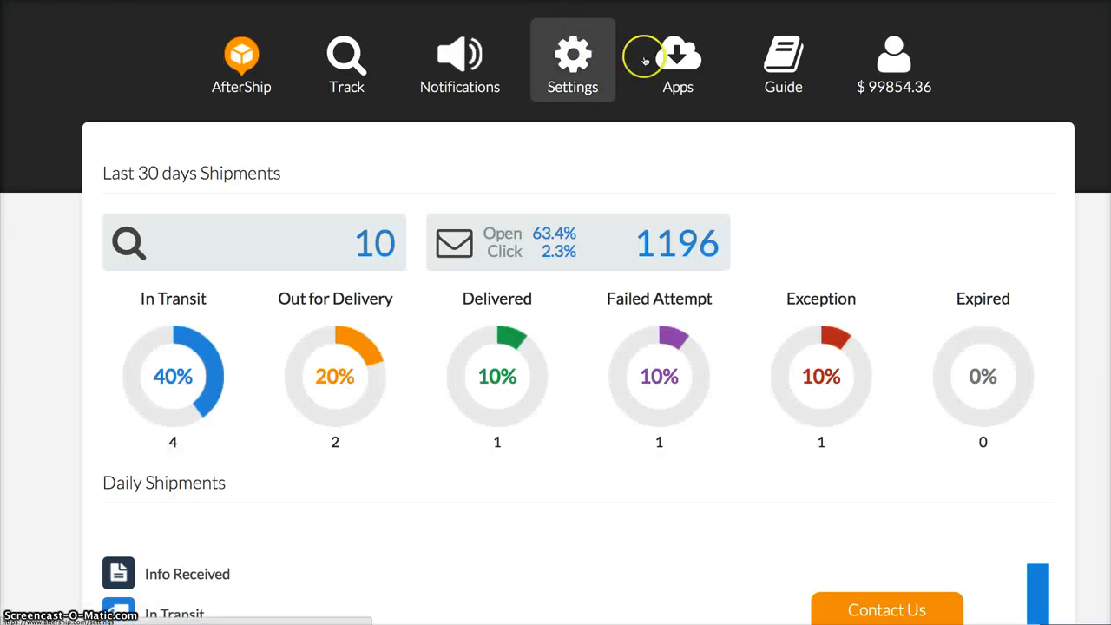
mouse_move(678, 59)
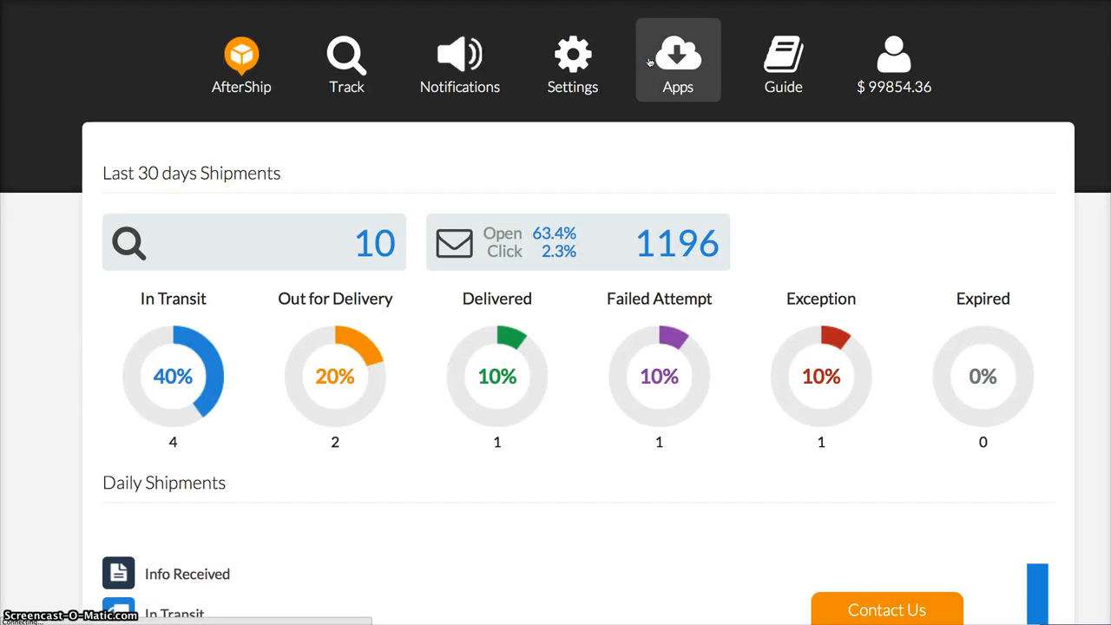
Add the Americommerce connector from AfterShip's Apps catalogue
click(678, 59)
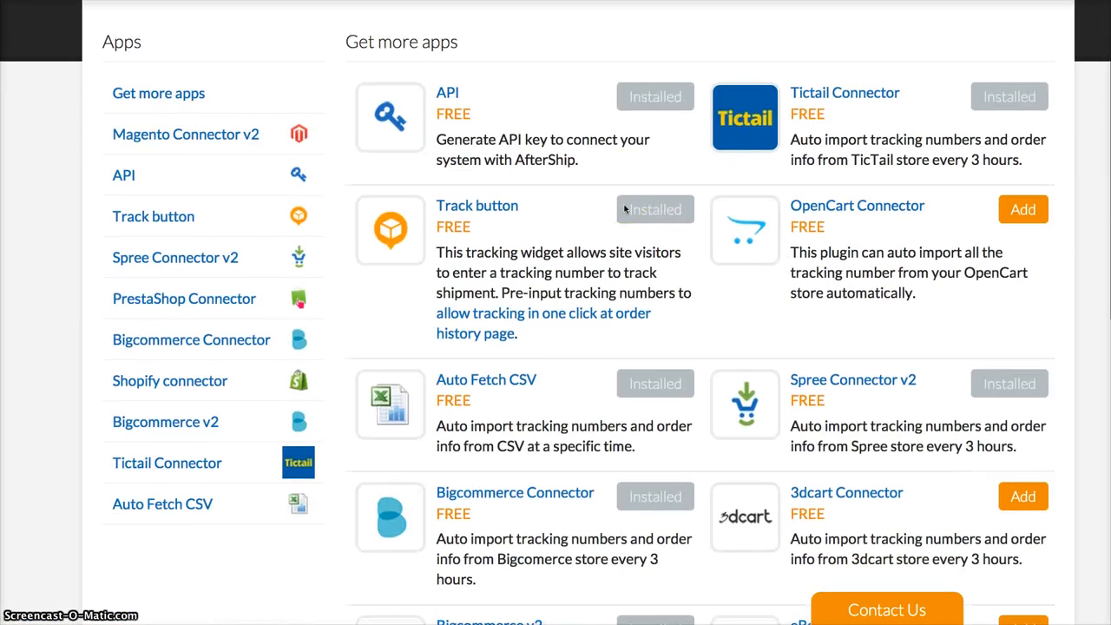
scroll(down, 3)
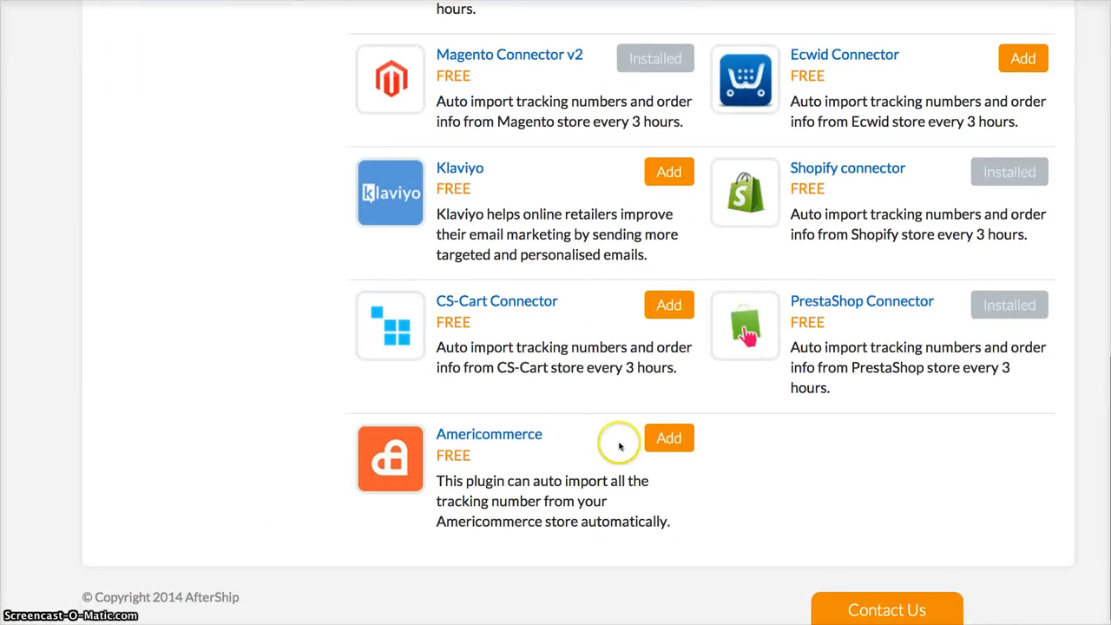
click(669, 437)
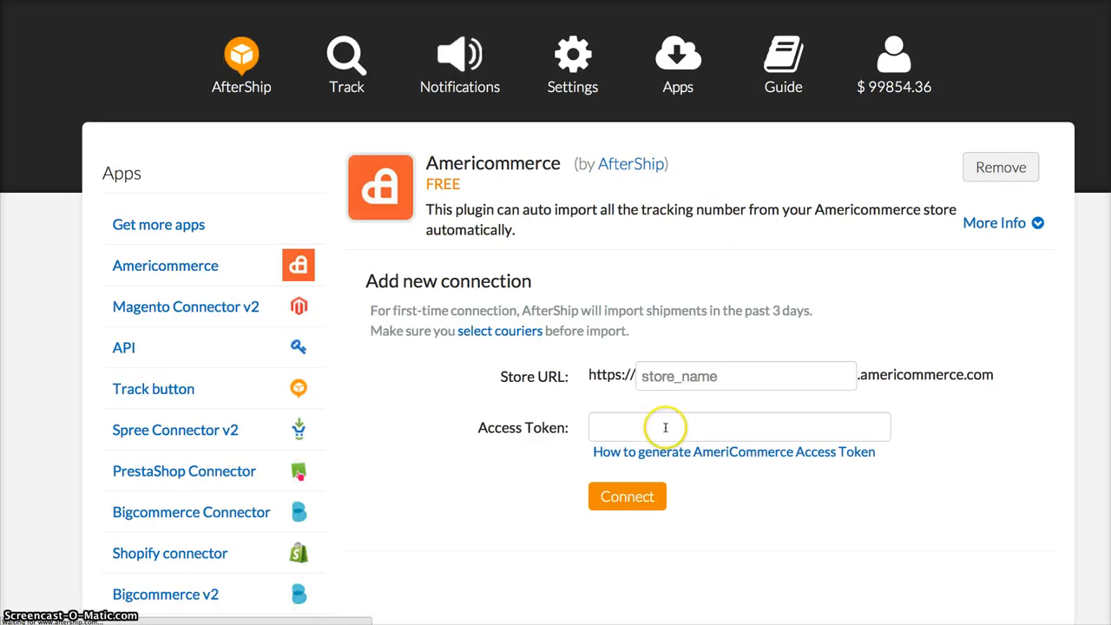
click(745, 376)
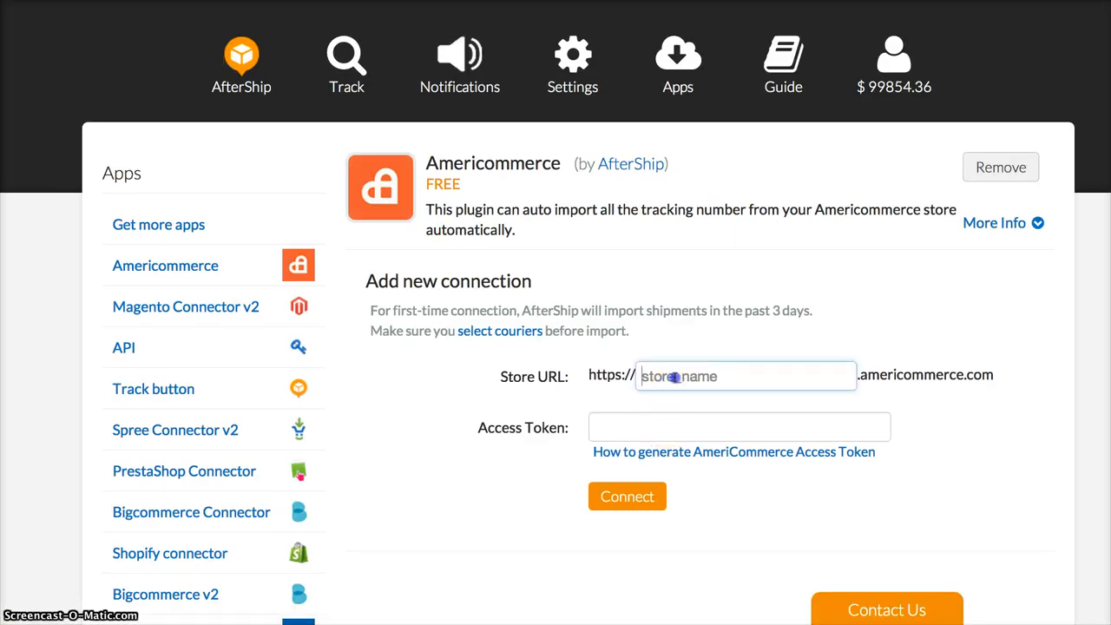
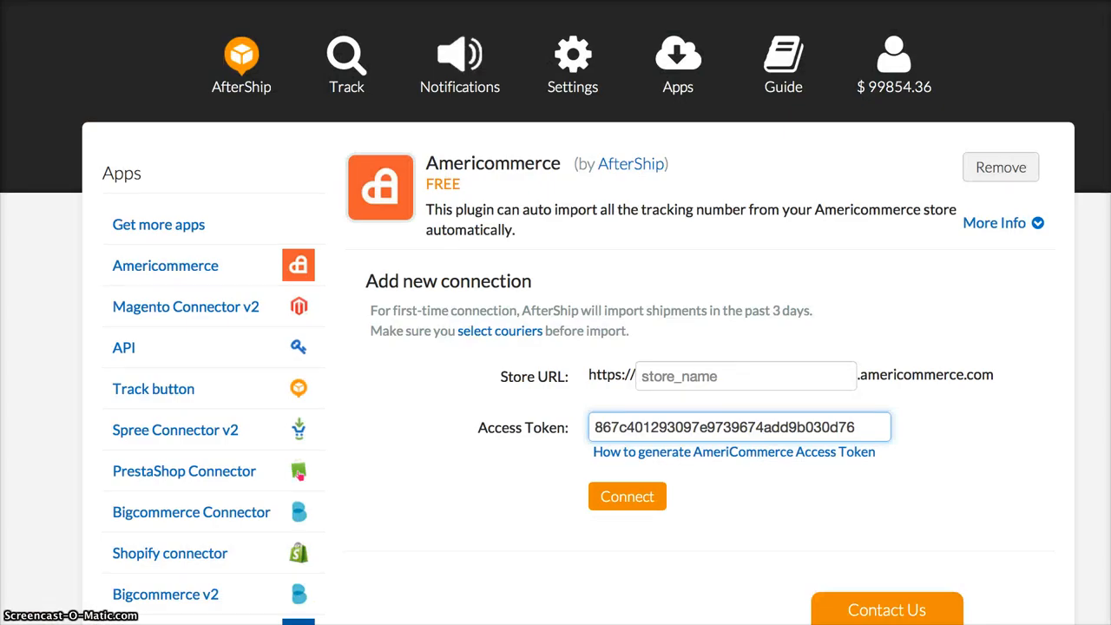
mouse_move(528, 215)
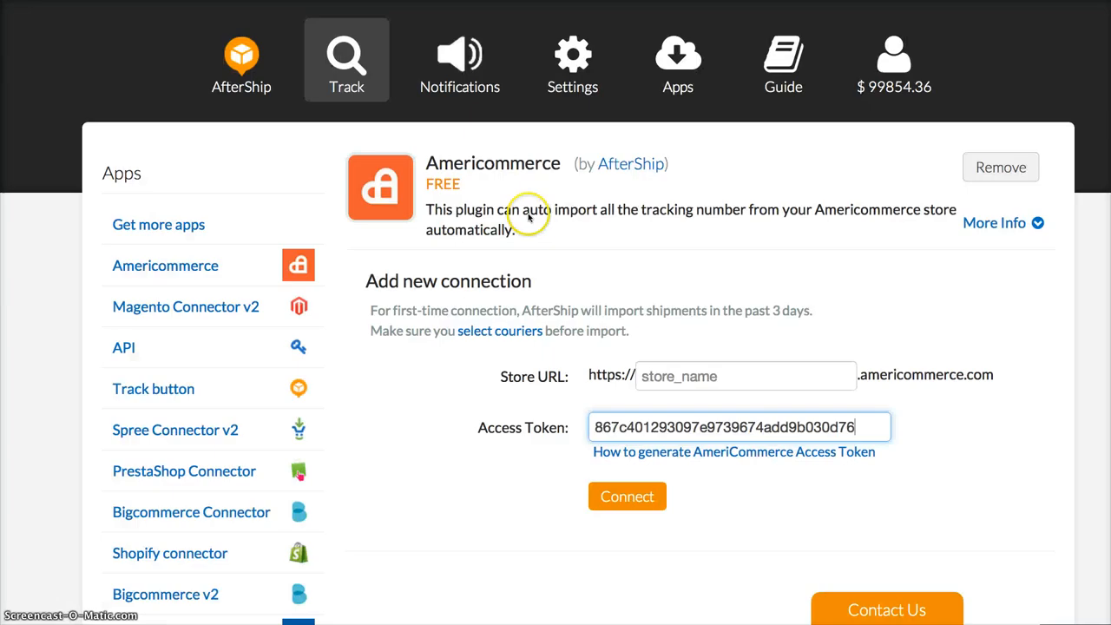
text(sandboxaftership)
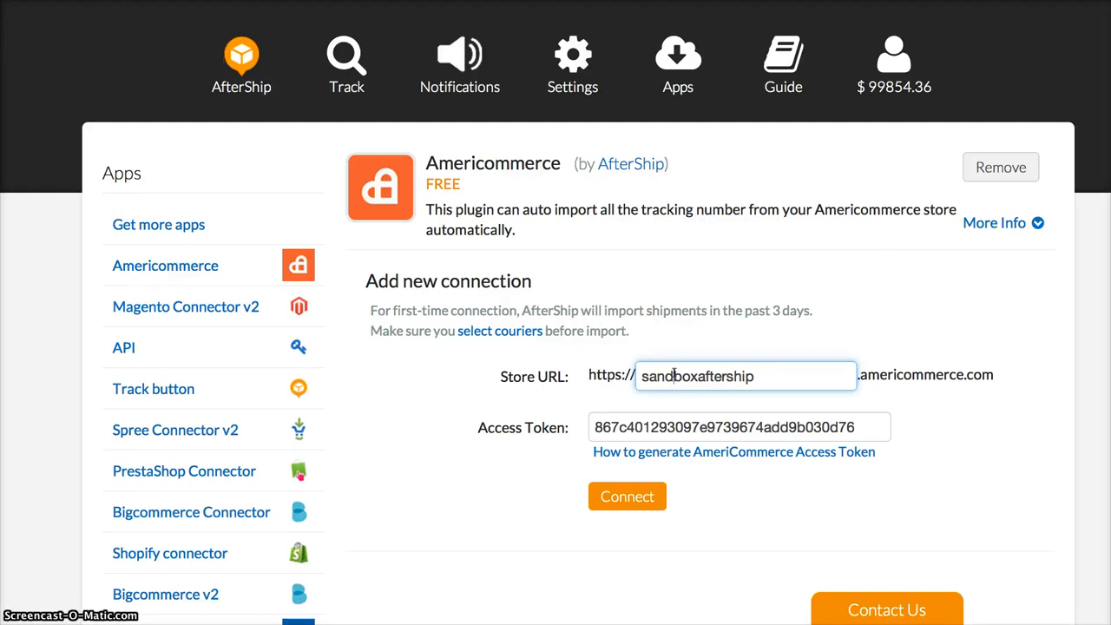
Connect the store and let its recent shipments import into the tracking list
click(627, 496)
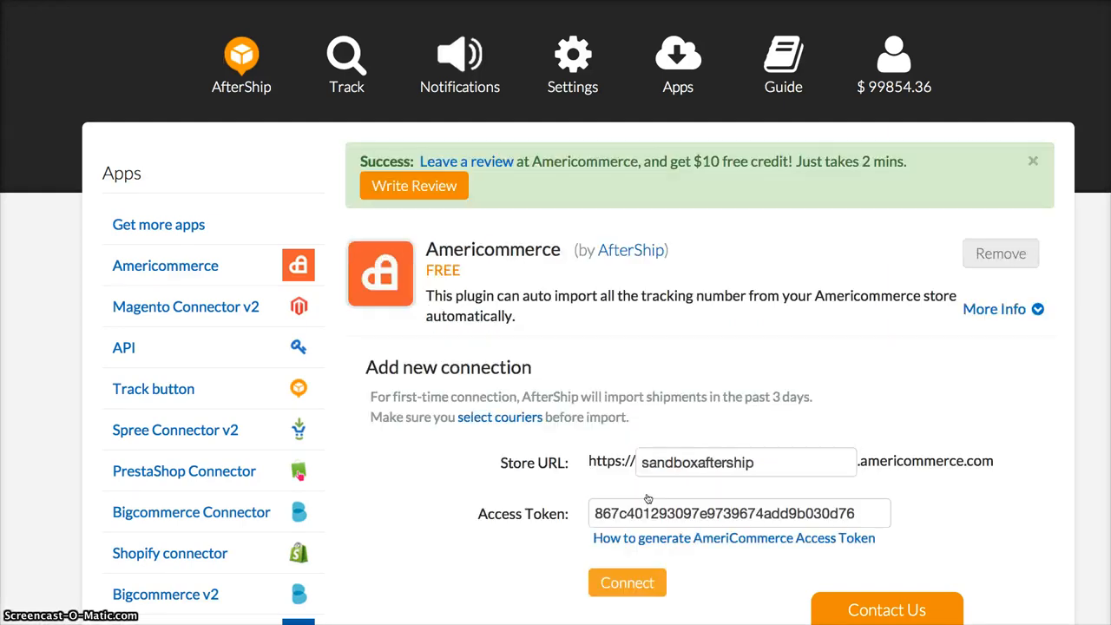
click(627, 582)
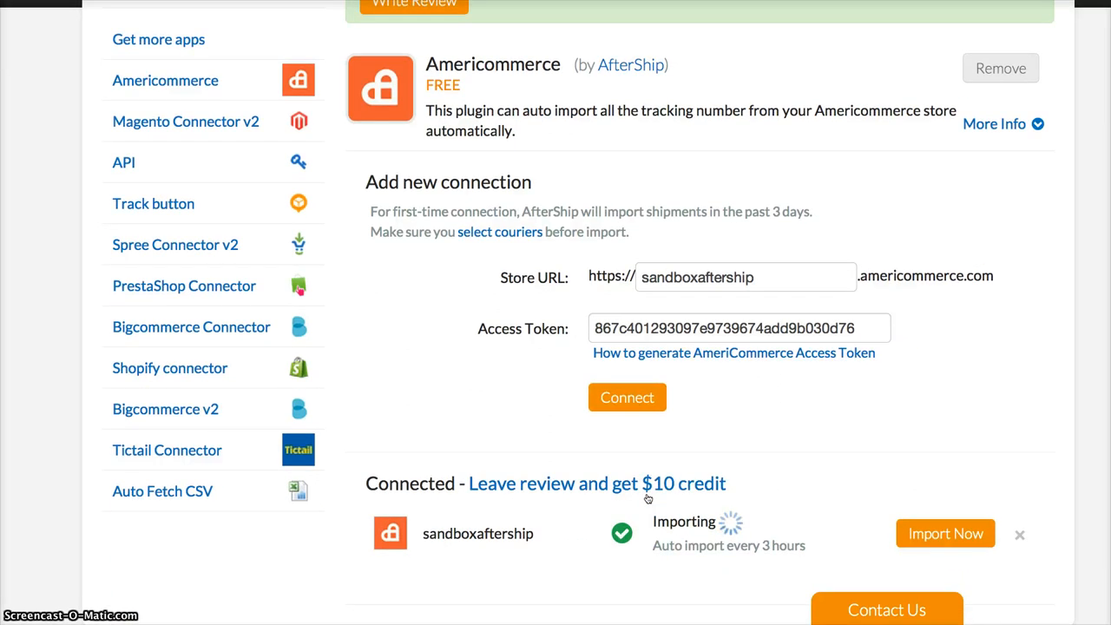
click(945, 533)
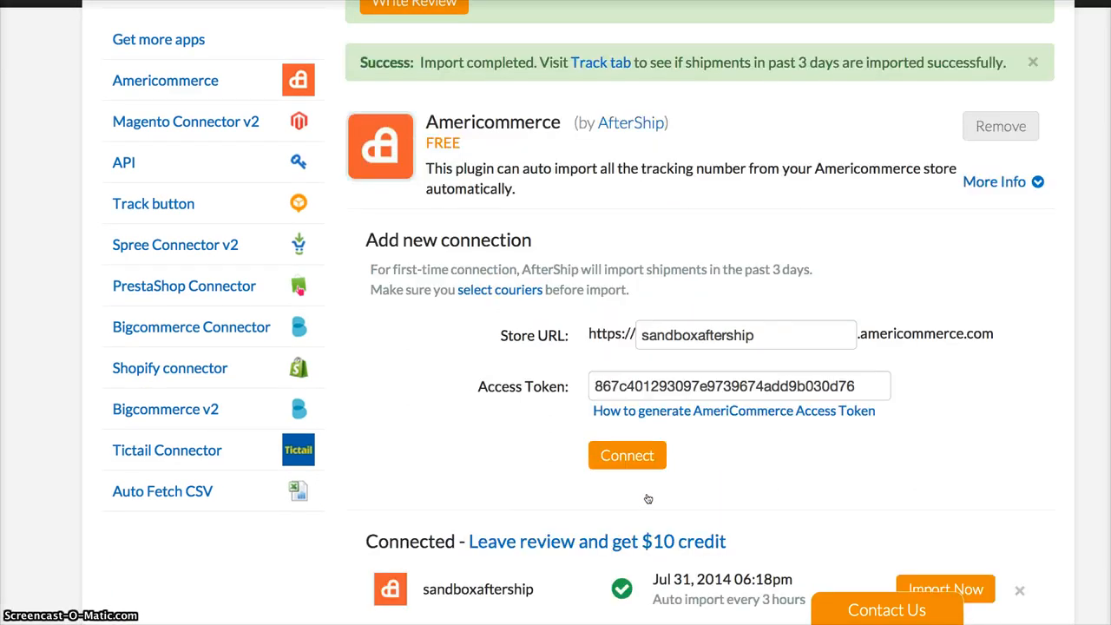
scroll(down, 3)
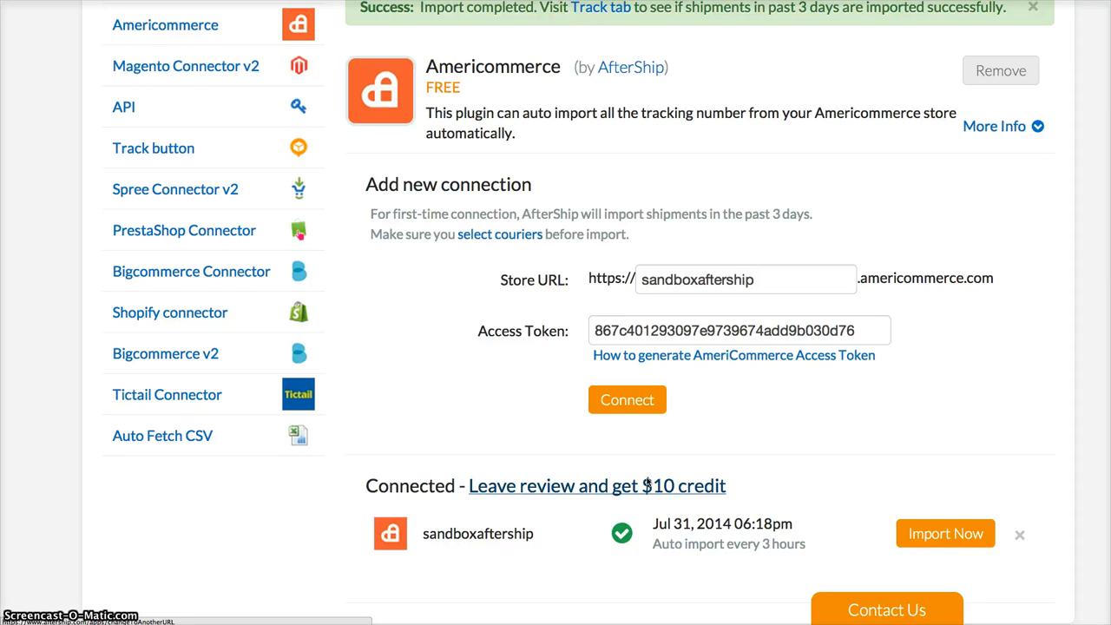
scroll(up, 3)
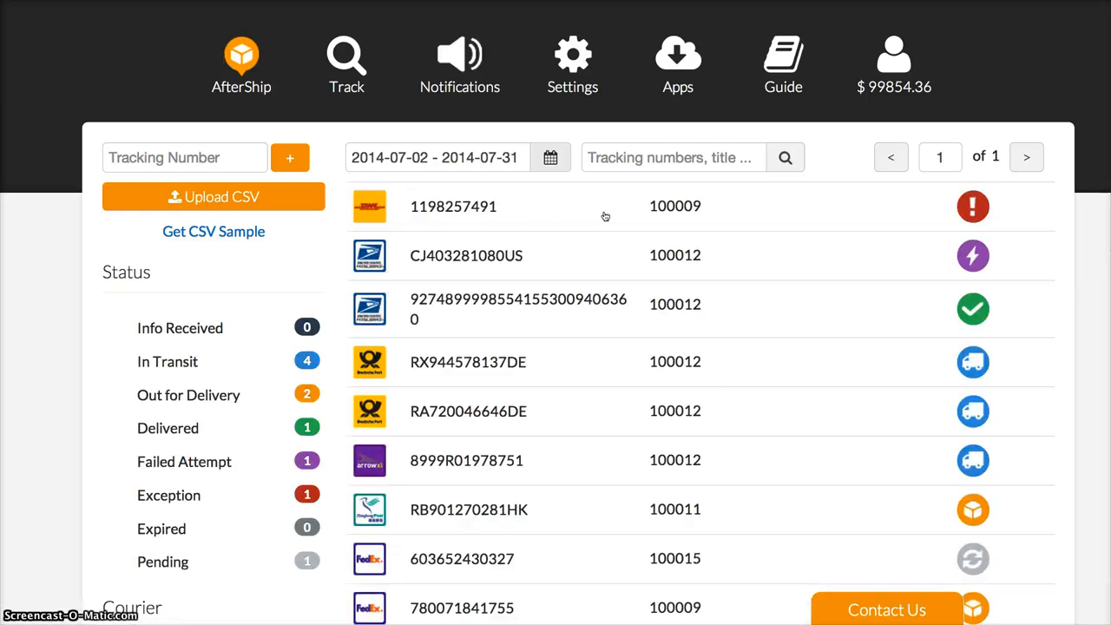
Review the imported shipments, including 4 in transit and 2 out for delivery
scroll(down, 3)
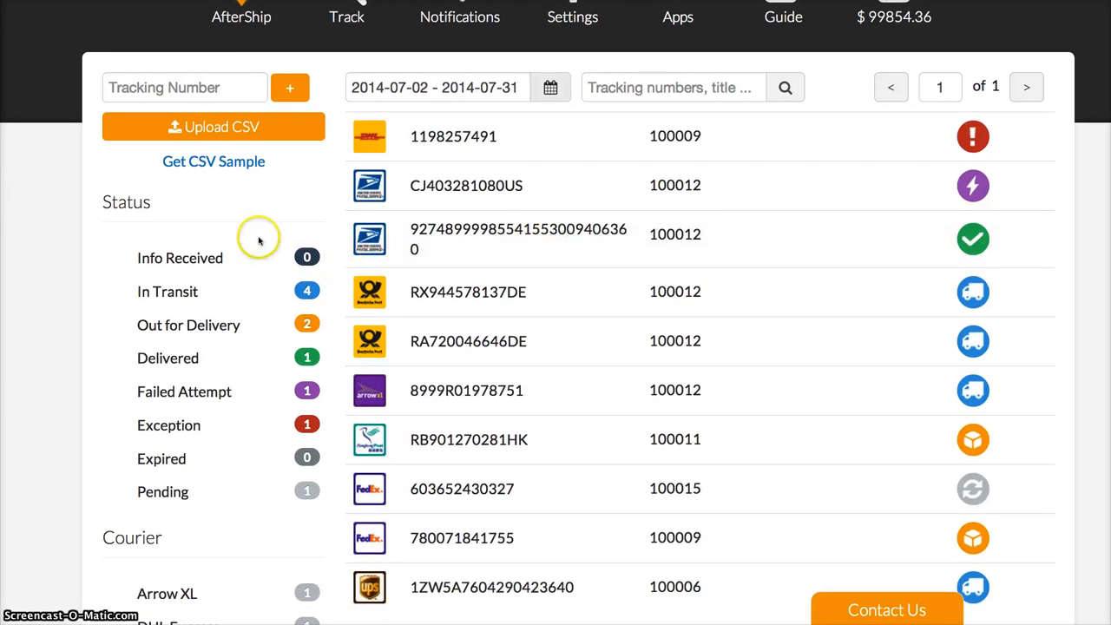
mouse_move(259, 240)
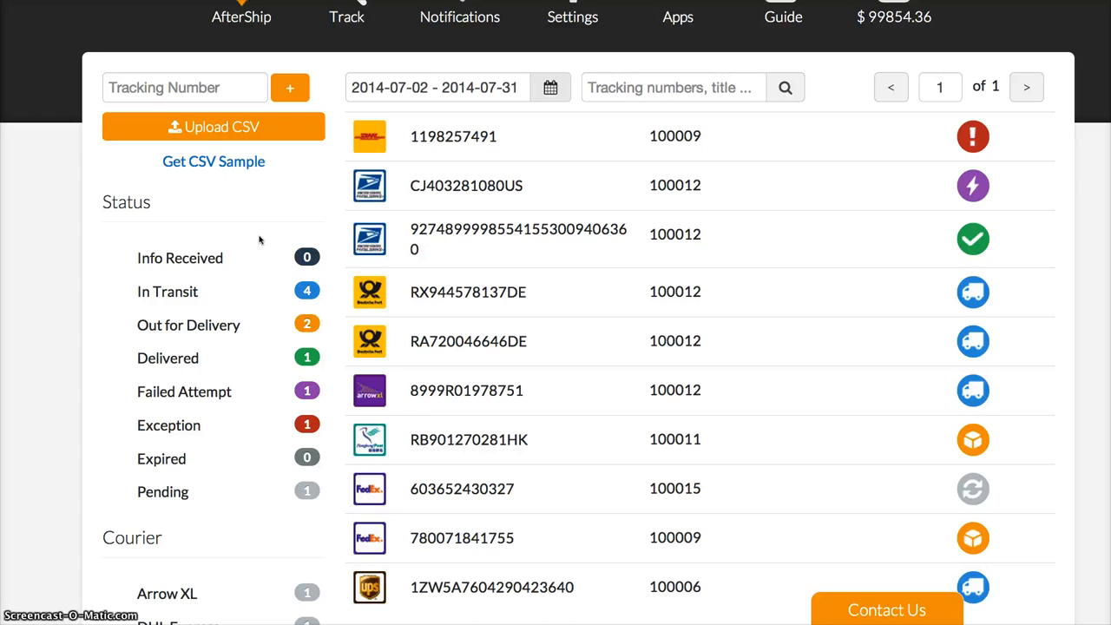
click(452, 136)
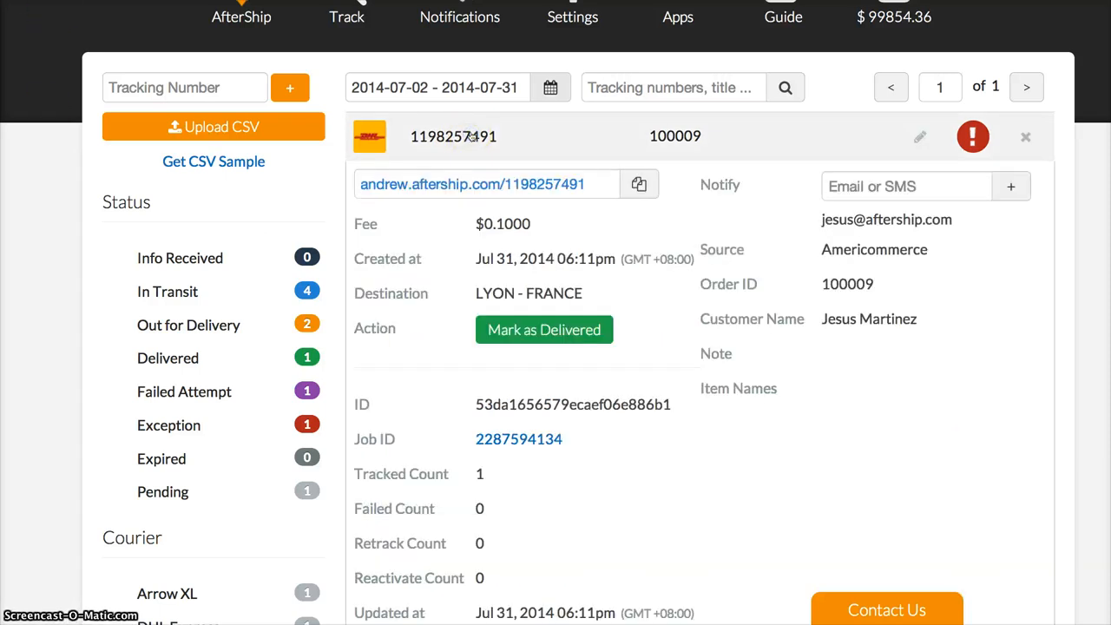
scroll(down, 3)
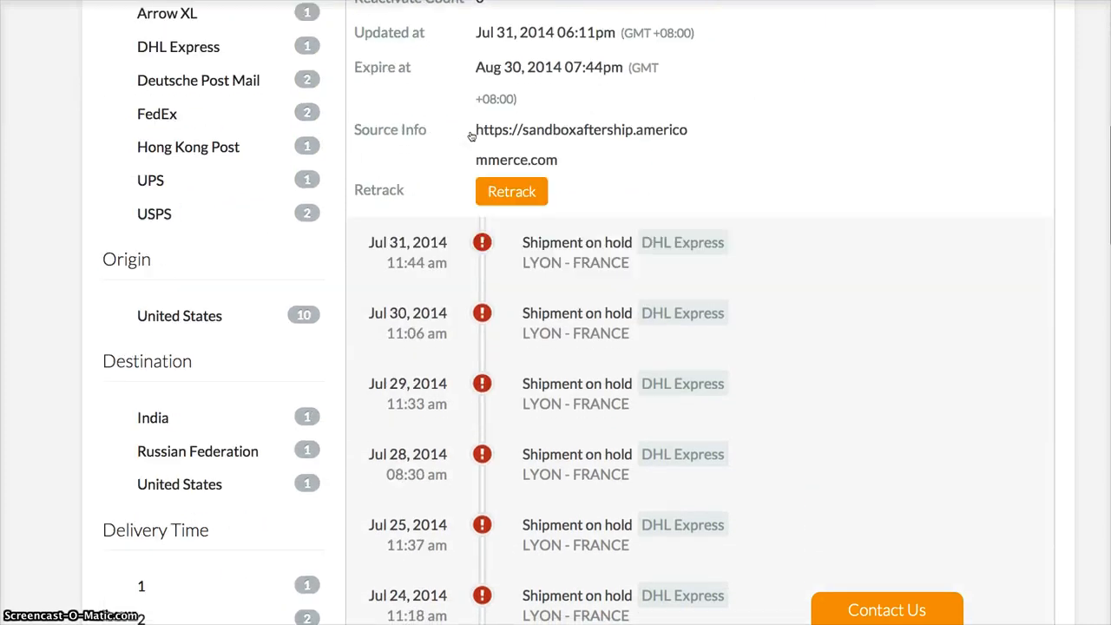
scroll(down, 3)
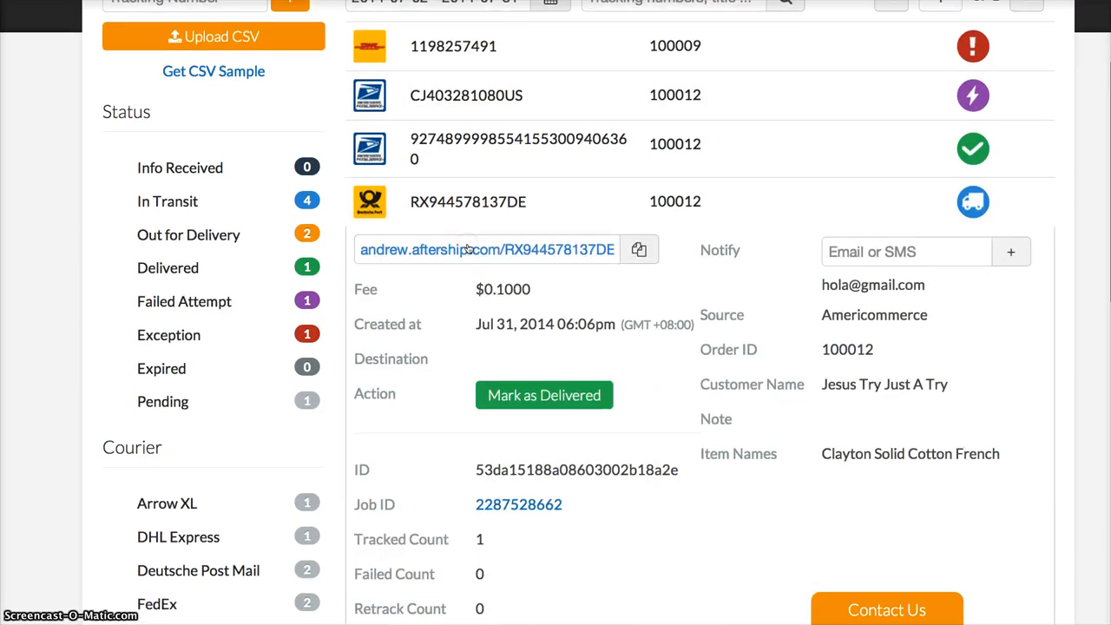
scroll(down, 3)
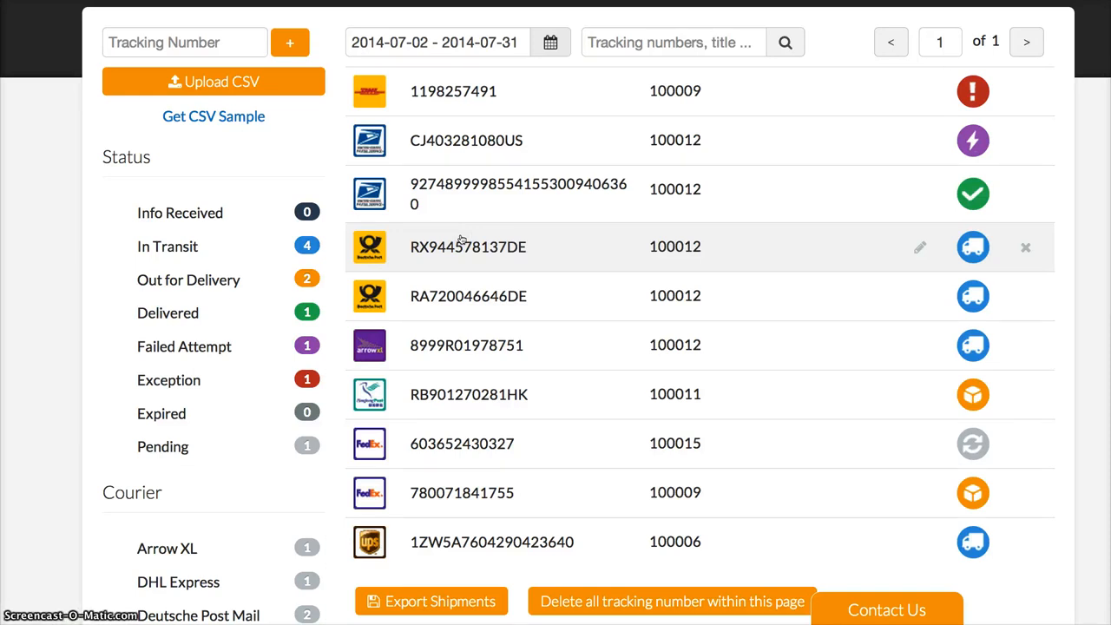
mouse_move(650, 190)
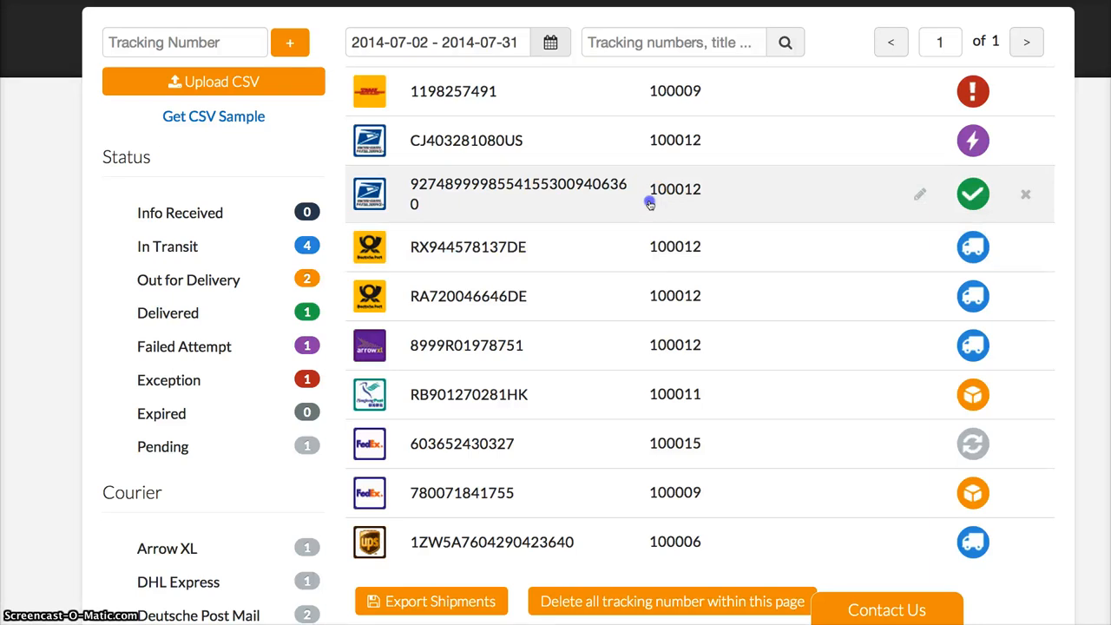
click(521, 196)
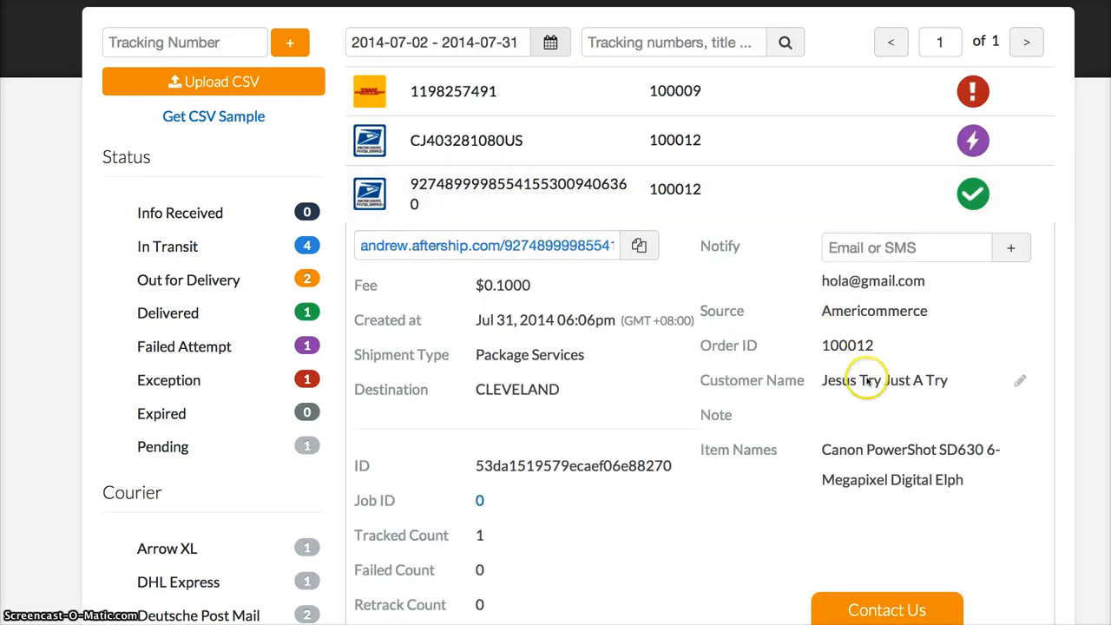
mouse_move(832, 435)
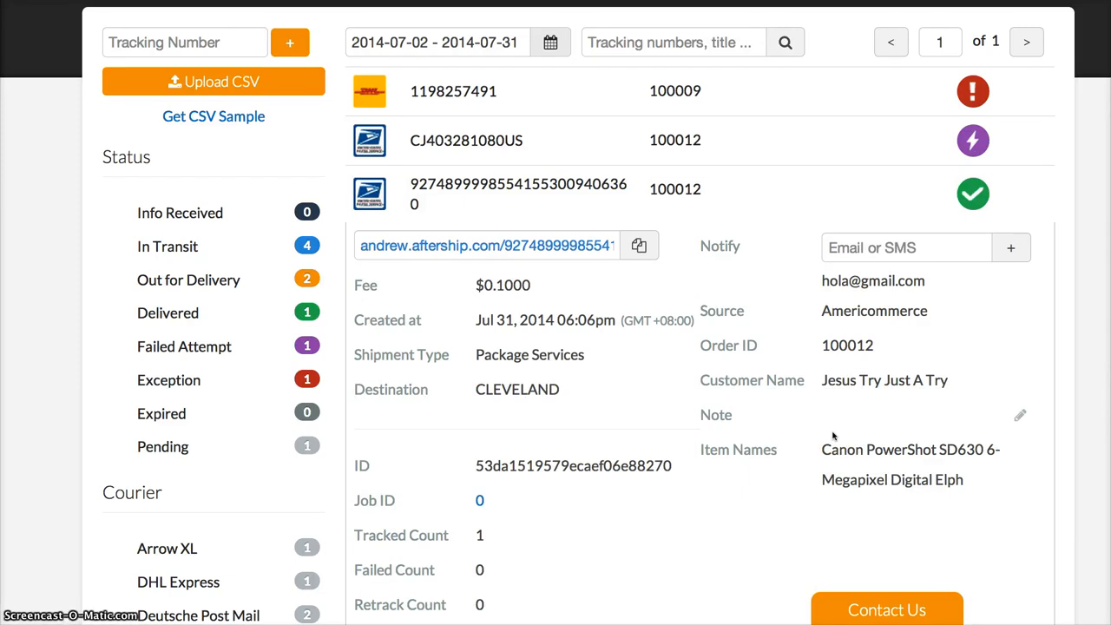
mouse_move(703, 189)
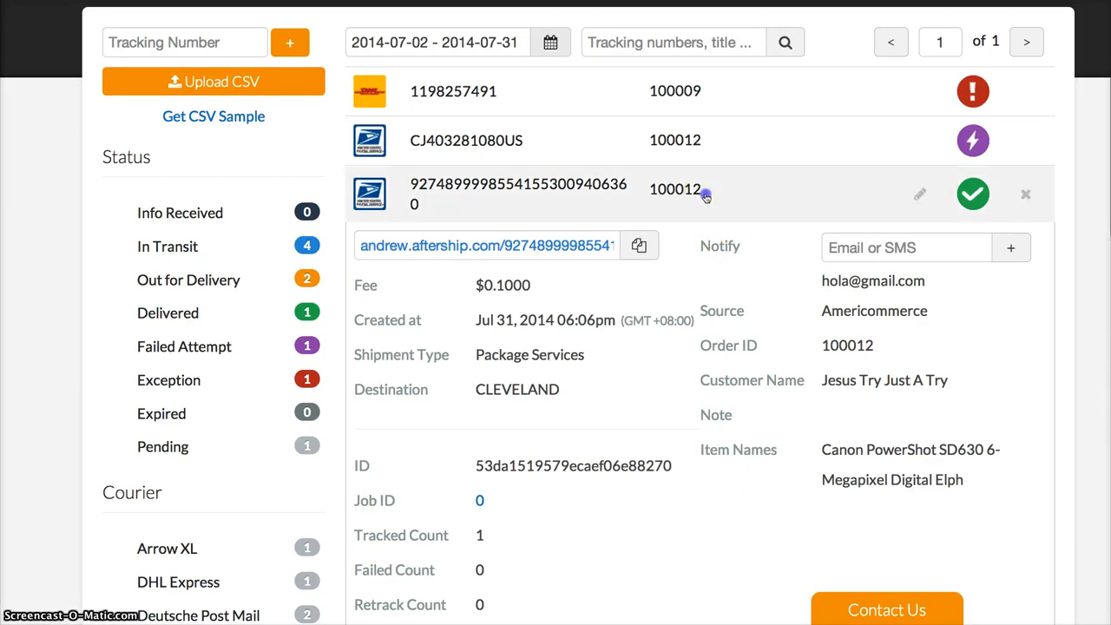
click(675, 189)
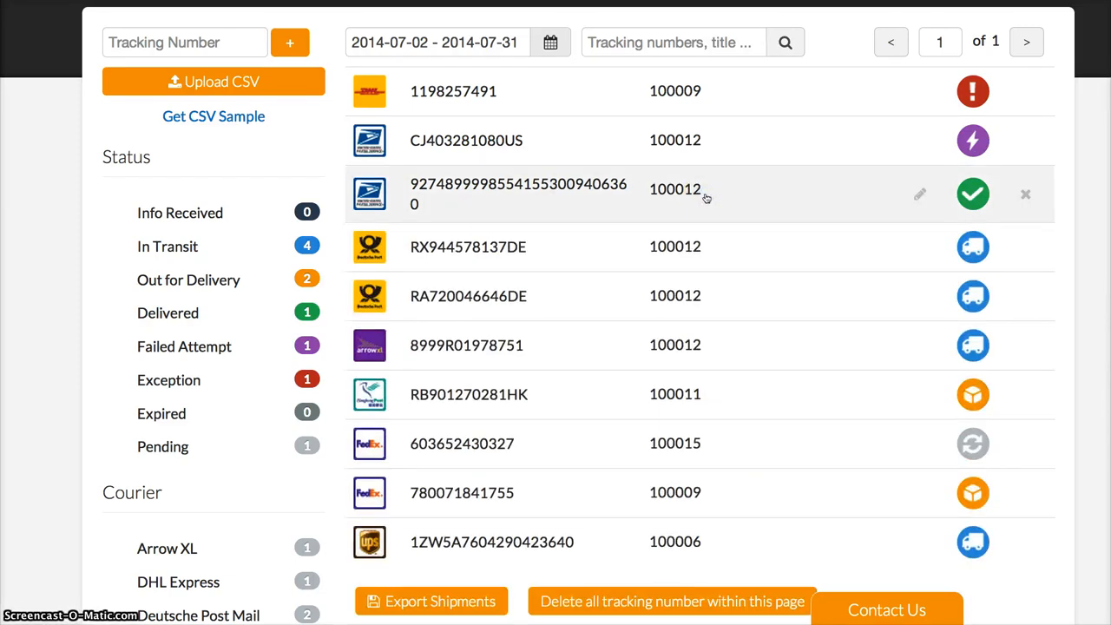
scroll(up, 3)
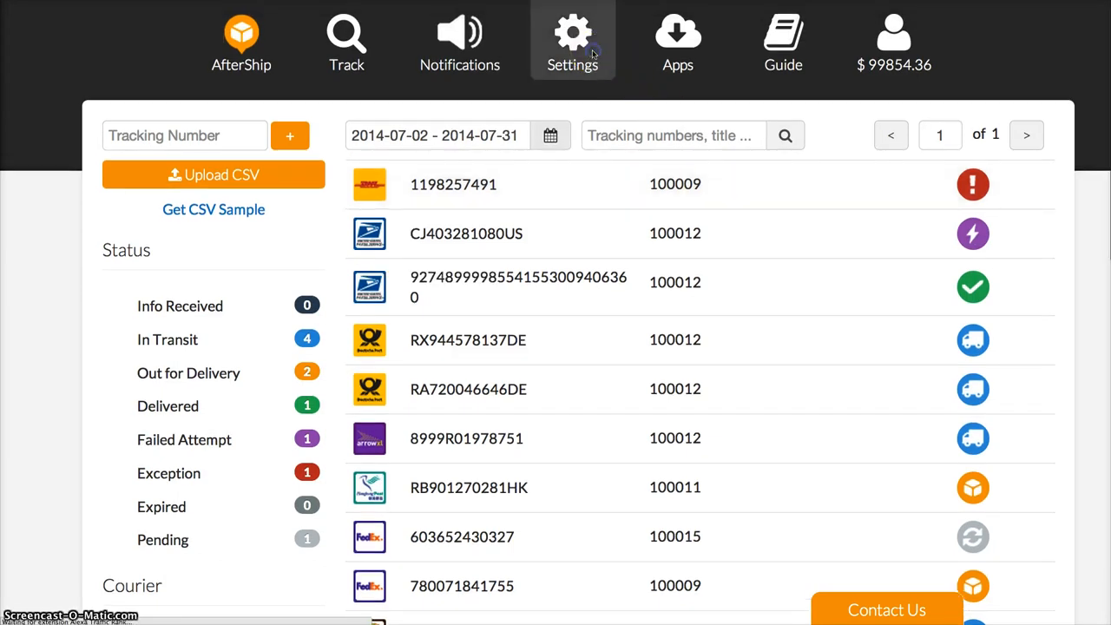
Enable the Email trigger for Out For Delivery and the SMS trigger for Delivered
click(572, 39)
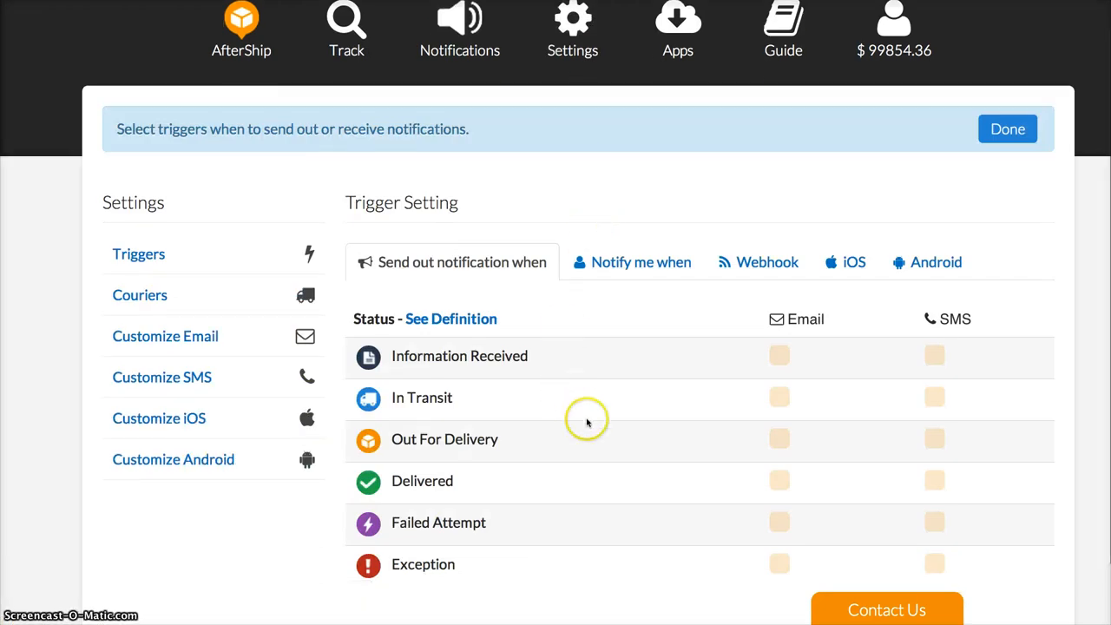
mouse_move(607, 497)
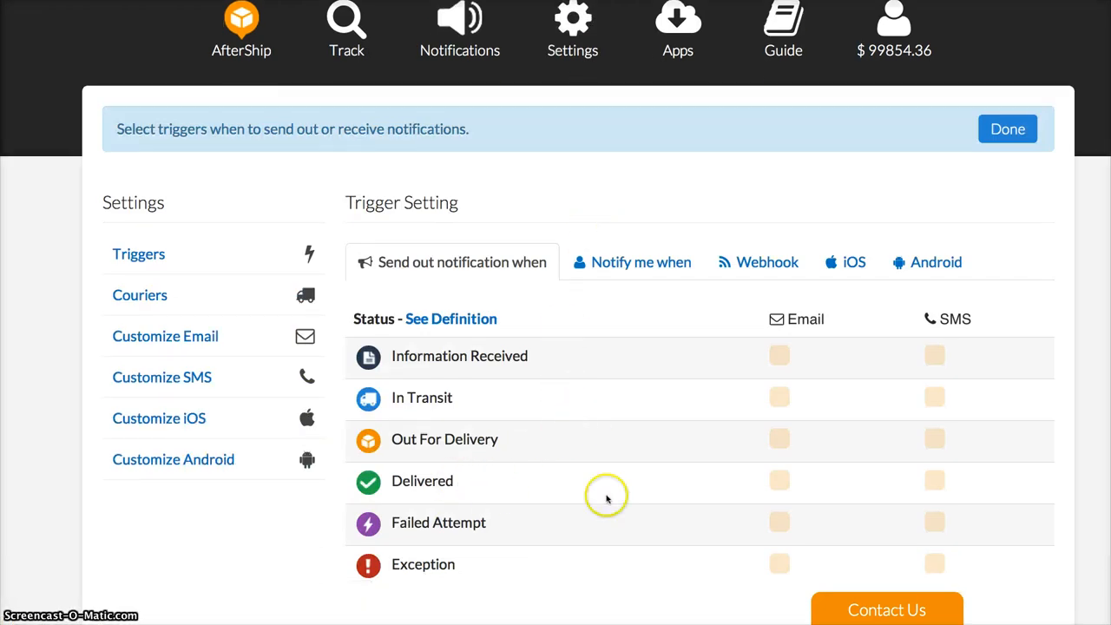
click(779, 439)
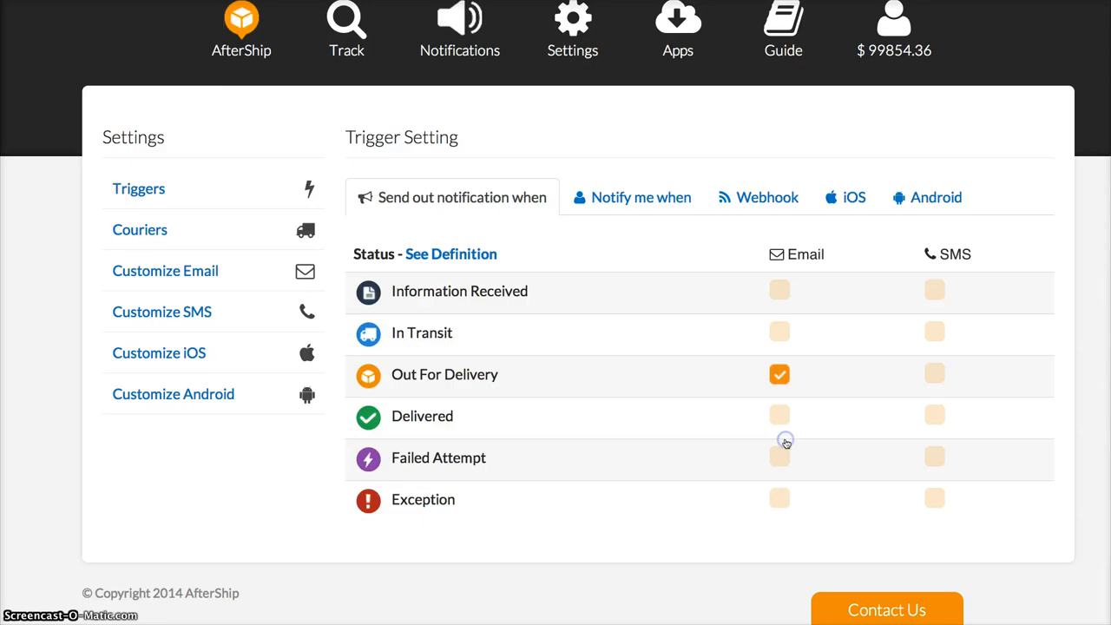
click(935, 475)
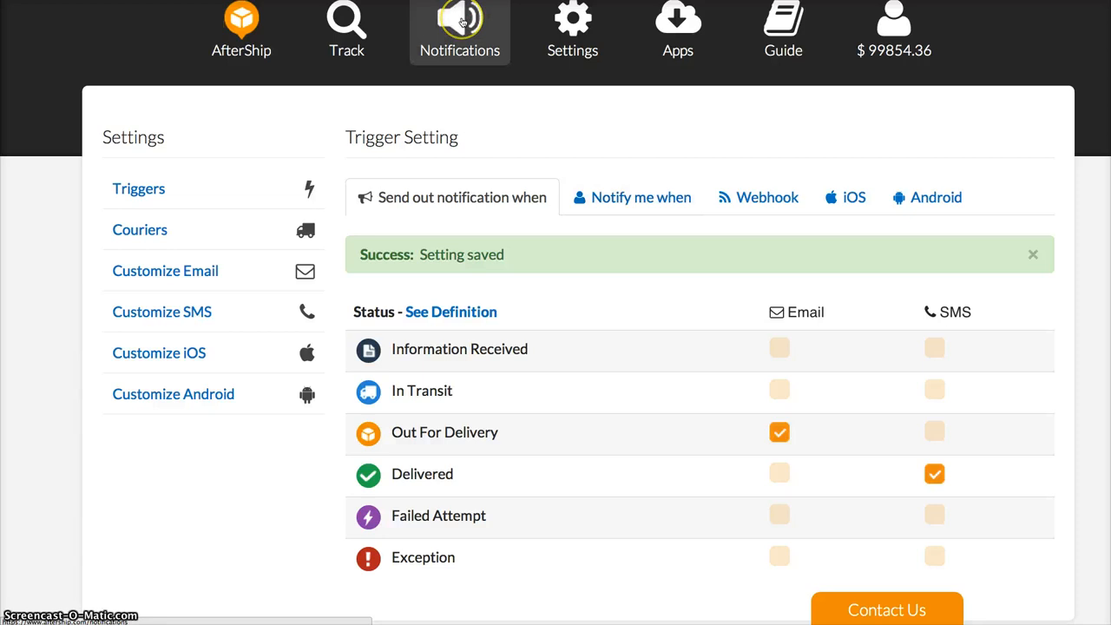
Open the '100012 experienced failed delivery attempt' record in Notifications history
click(460, 32)
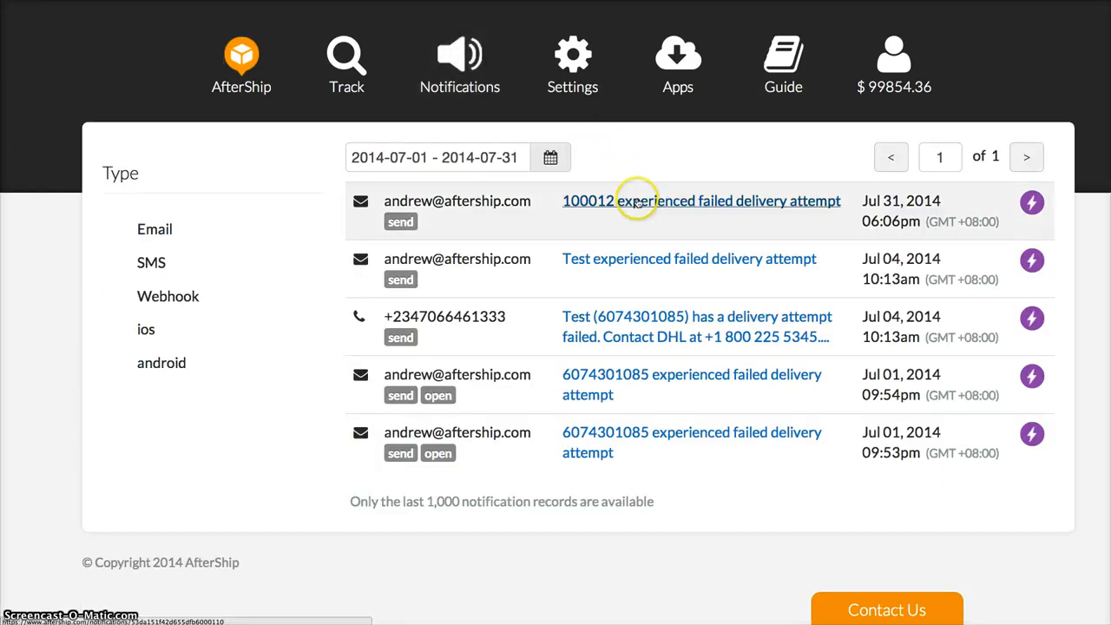
mouse_move(638, 200)
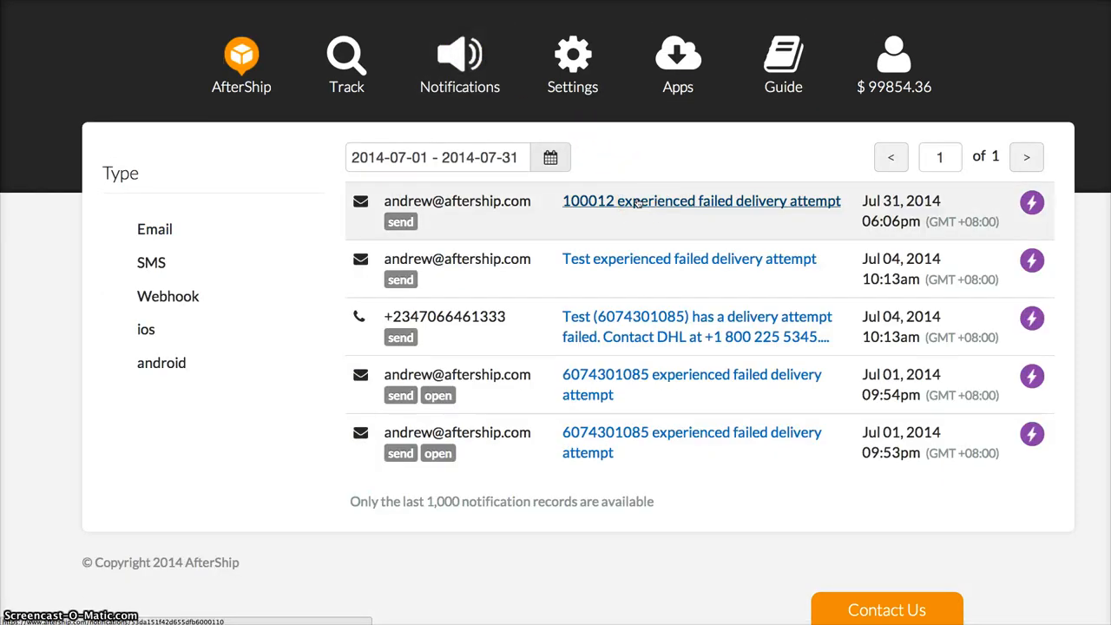
click(702, 200)
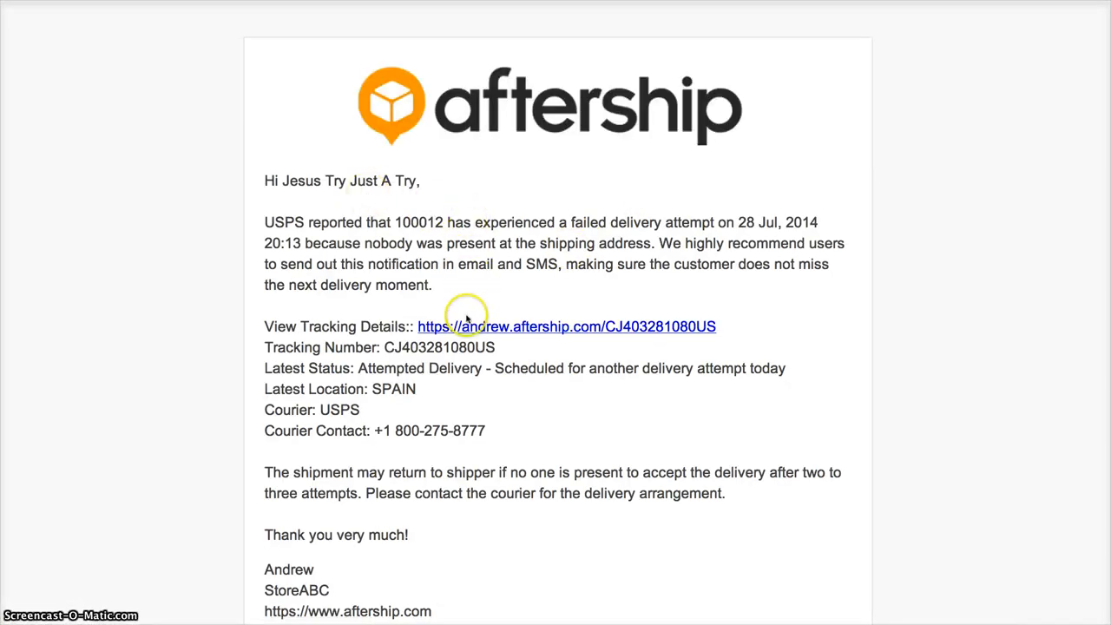
mouse_move(469, 327)
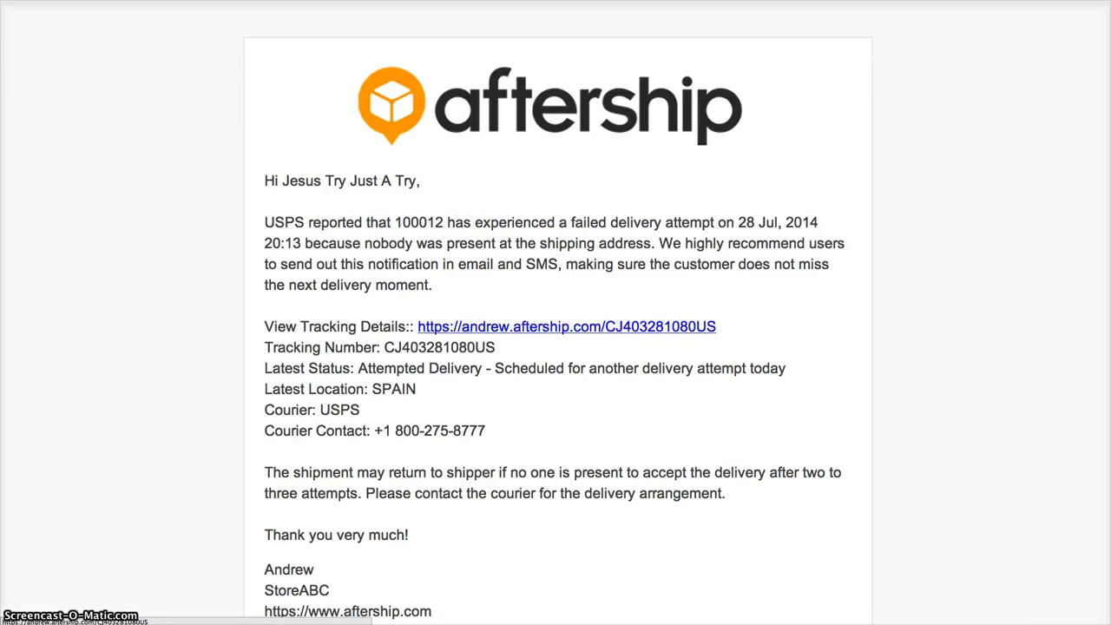
click(567, 327)
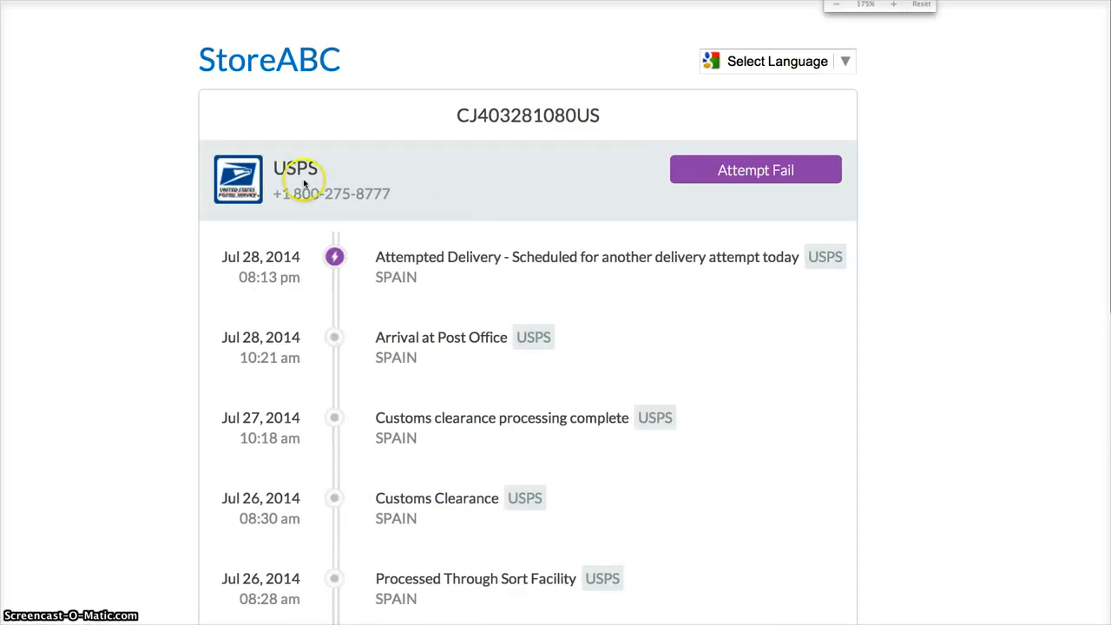
mouse_move(304, 183)
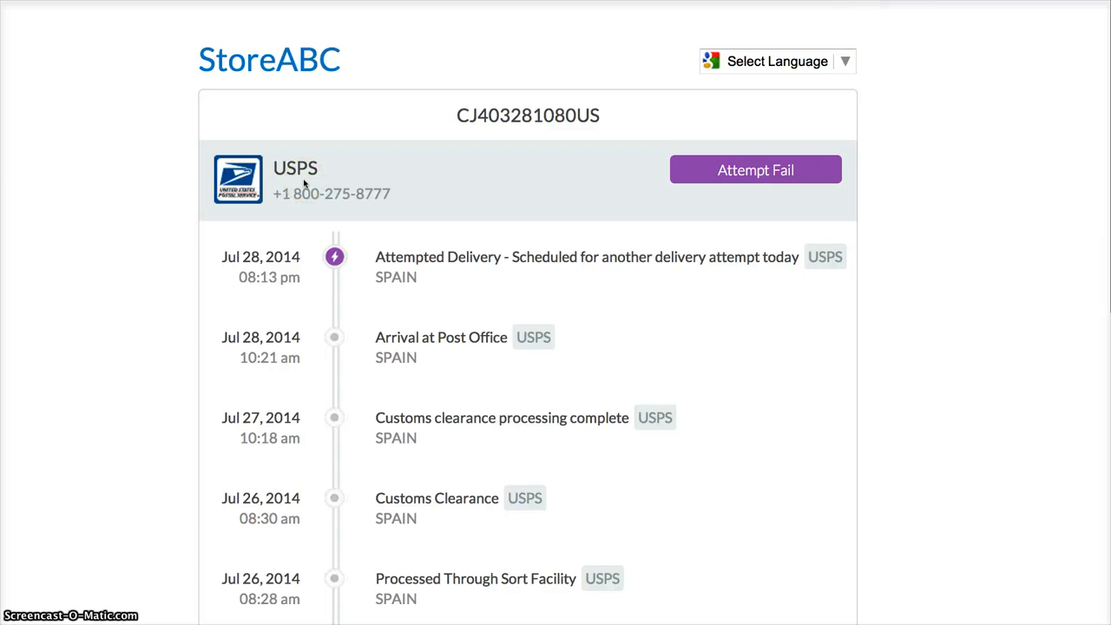
mouse_move(342, 188)
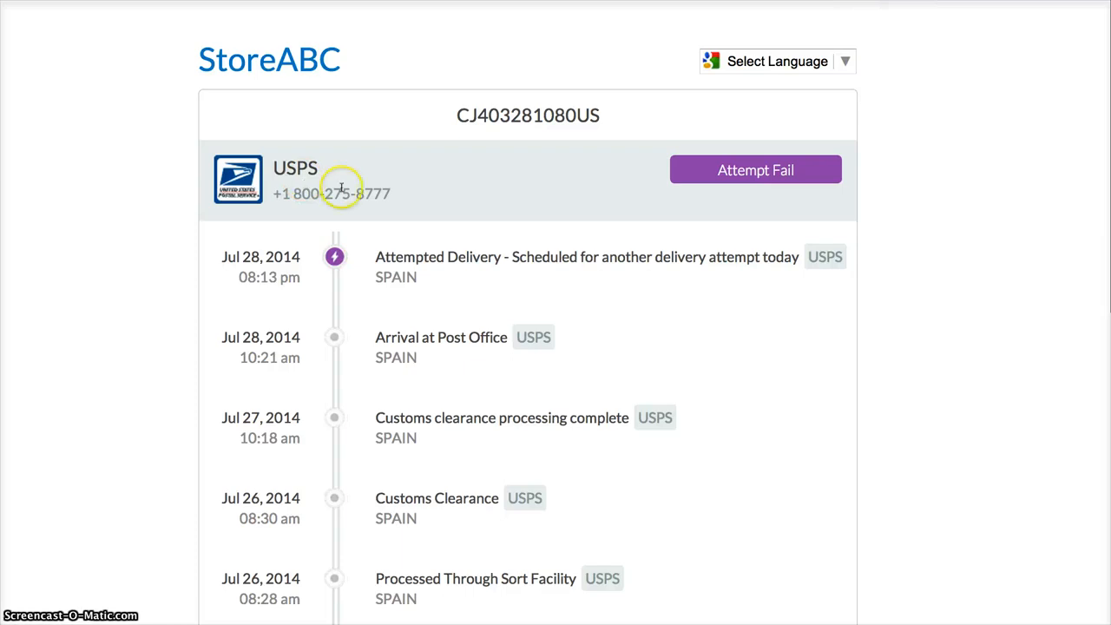
mouse_move(341, 187)
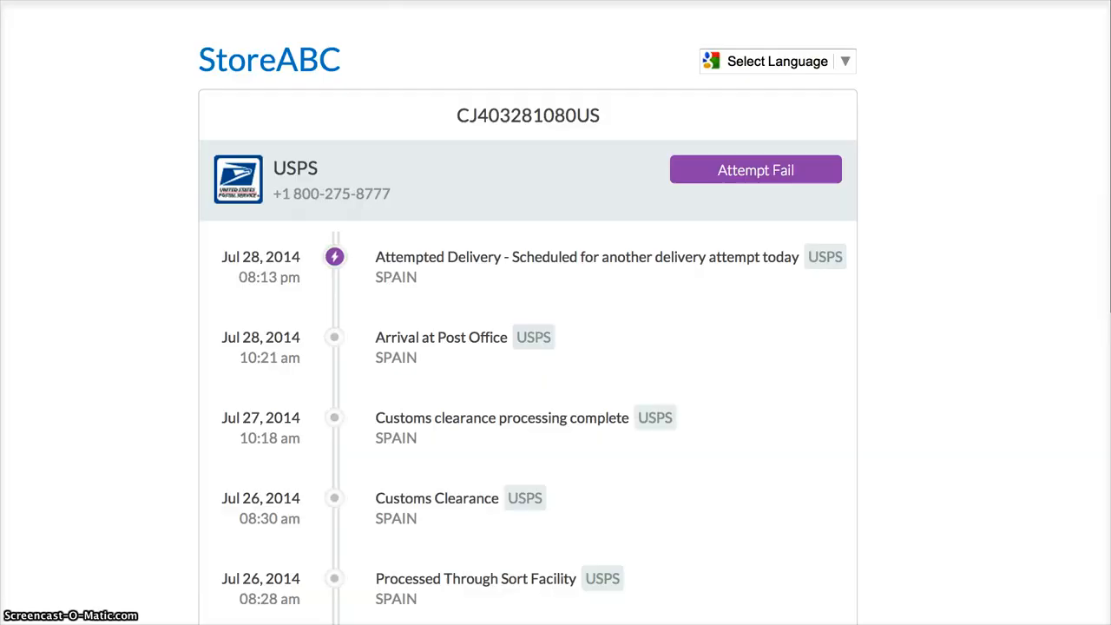
click(754, 169)
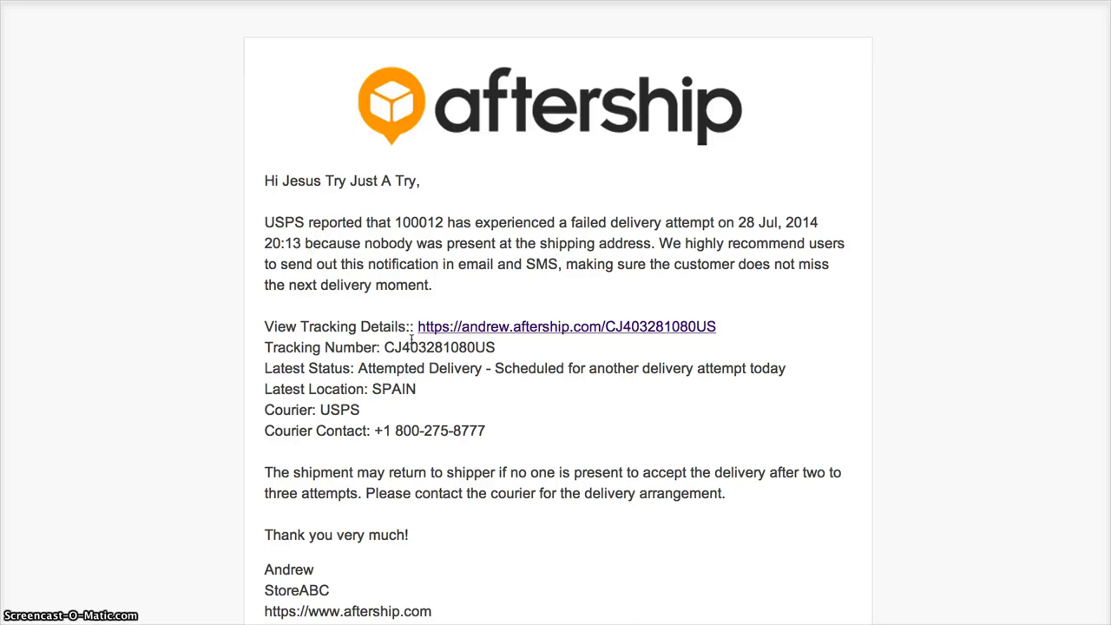
mouse_move(463, 234)
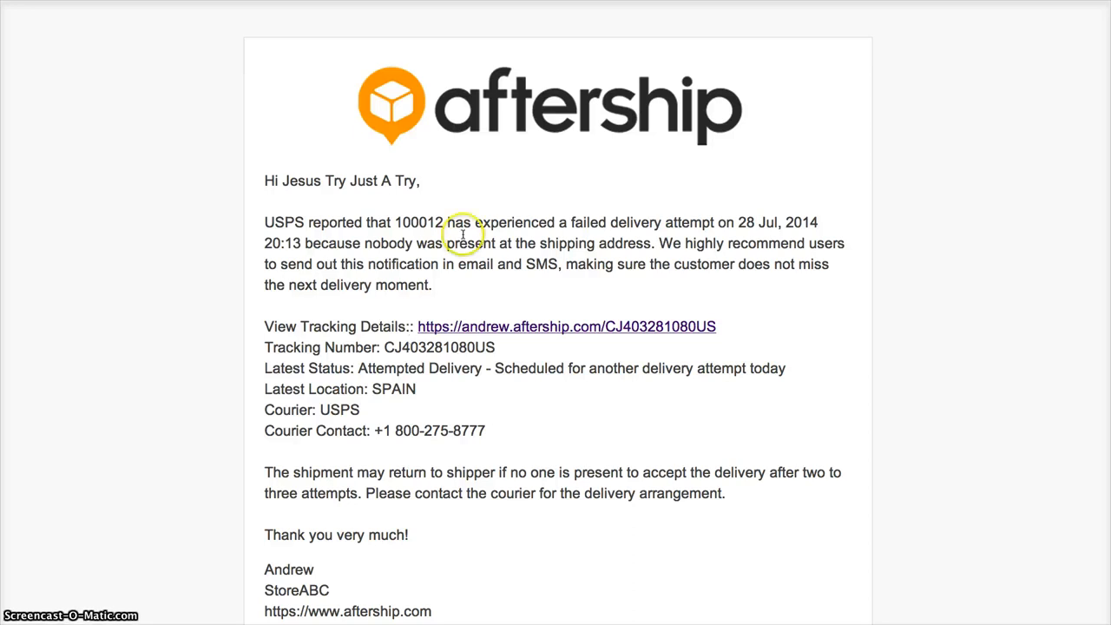
Leave the email for the notification records, then go to the Track shipments page
click(459, 58)
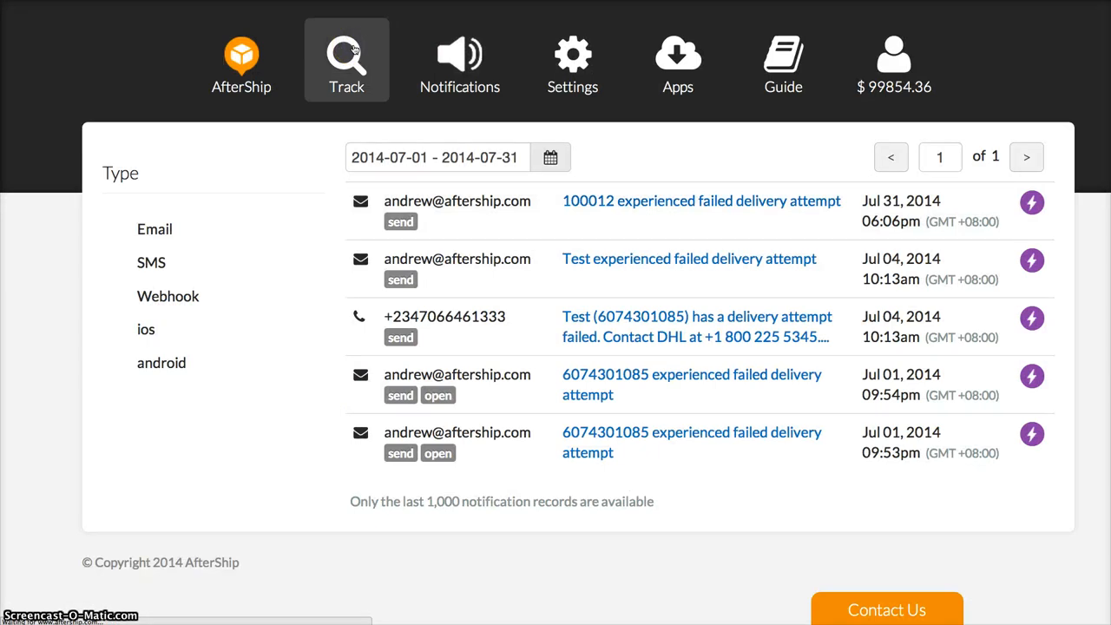
click(346, 59)
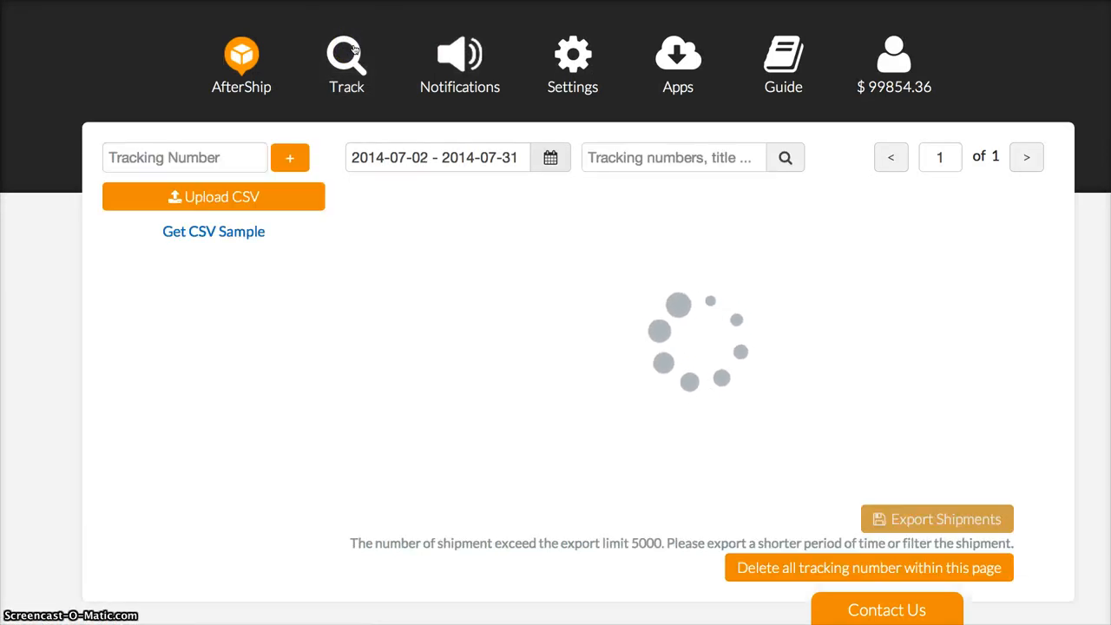